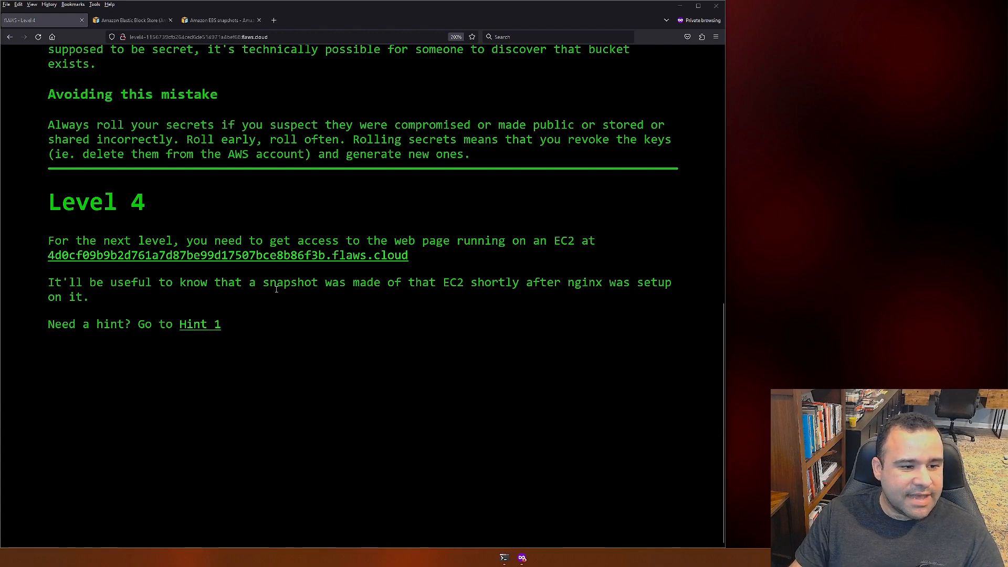
mouse_move(551, 295)
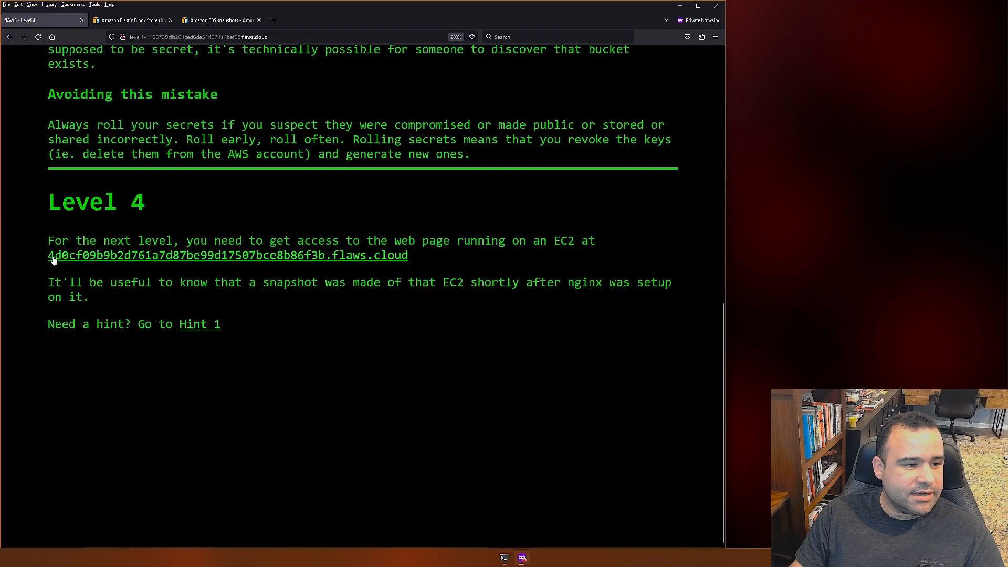
Copy the Level 4 EC2 hostname, close the 401 page and move to the Amazon EBS documentation.
drag(48, 255, 409, 255)
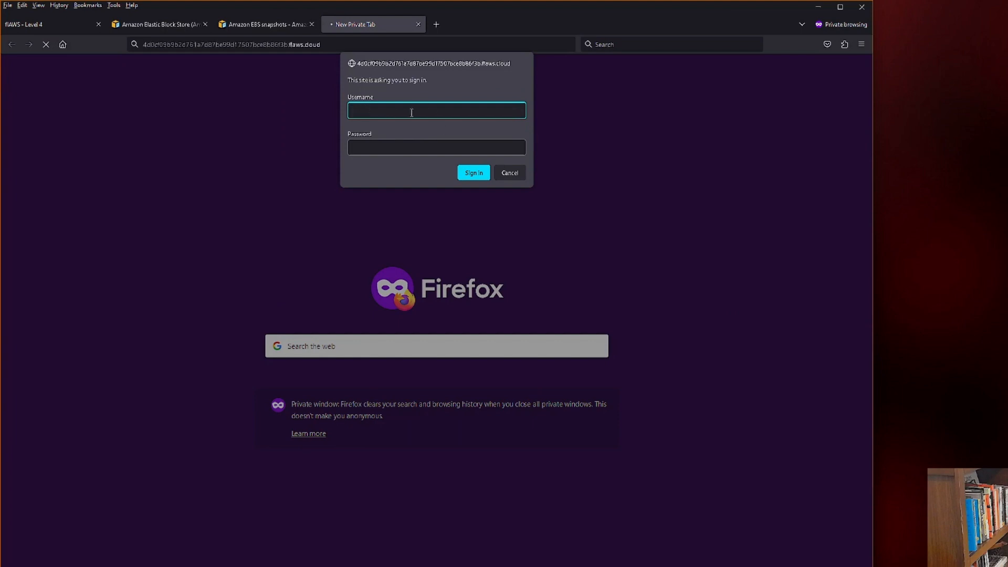
mouse_move(513, 187)
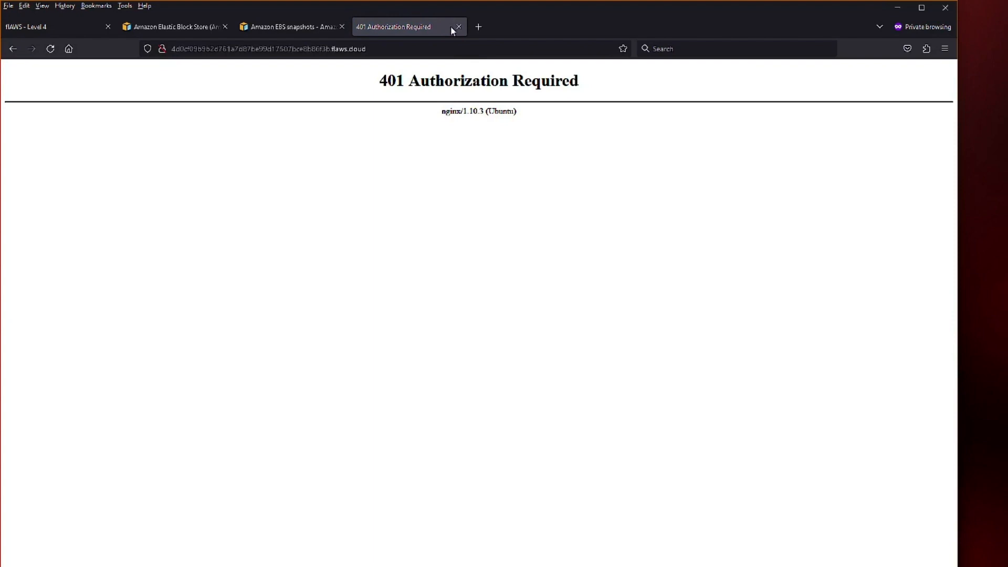
click(458, 25)
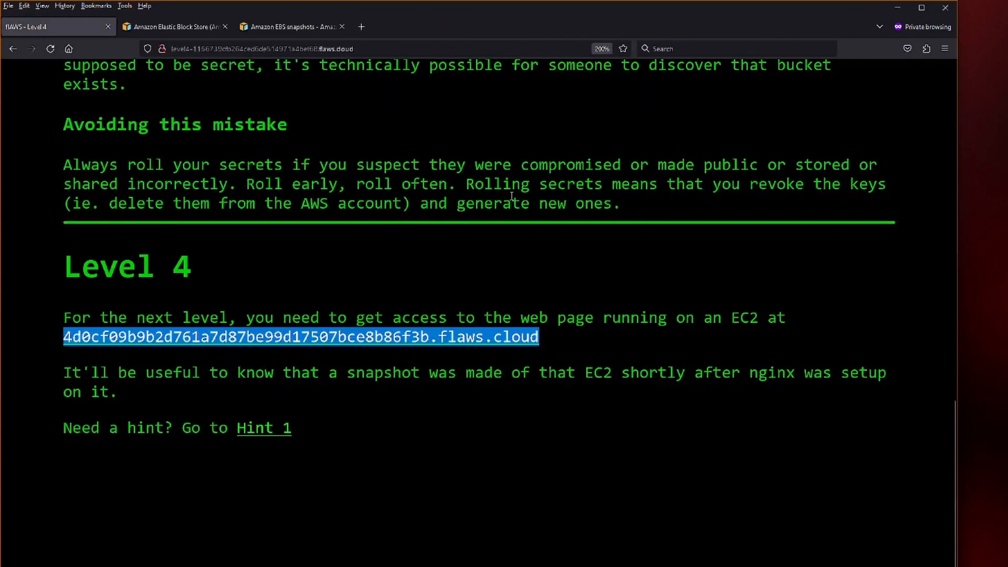
mouse_move(330, 461)
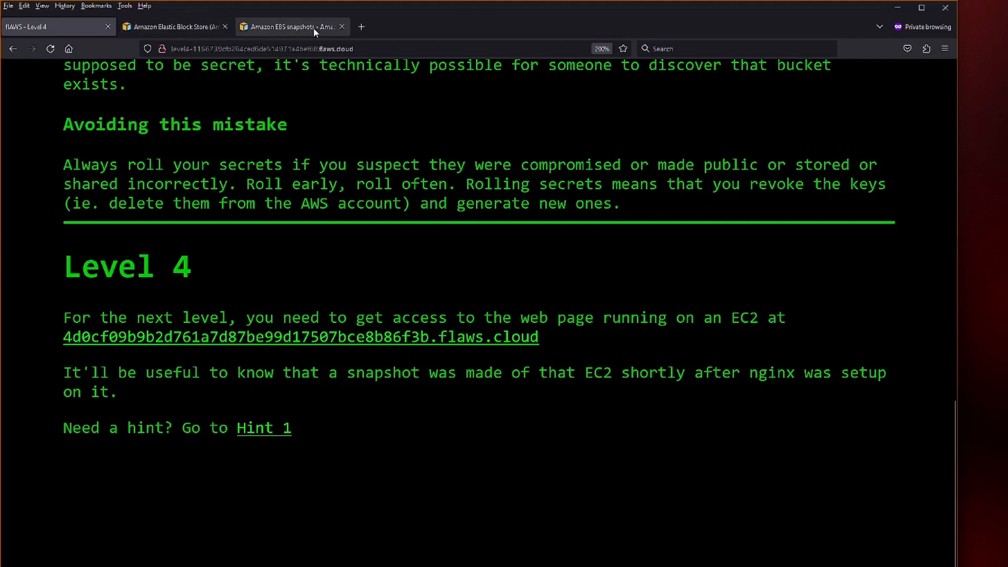
click(173, 27)
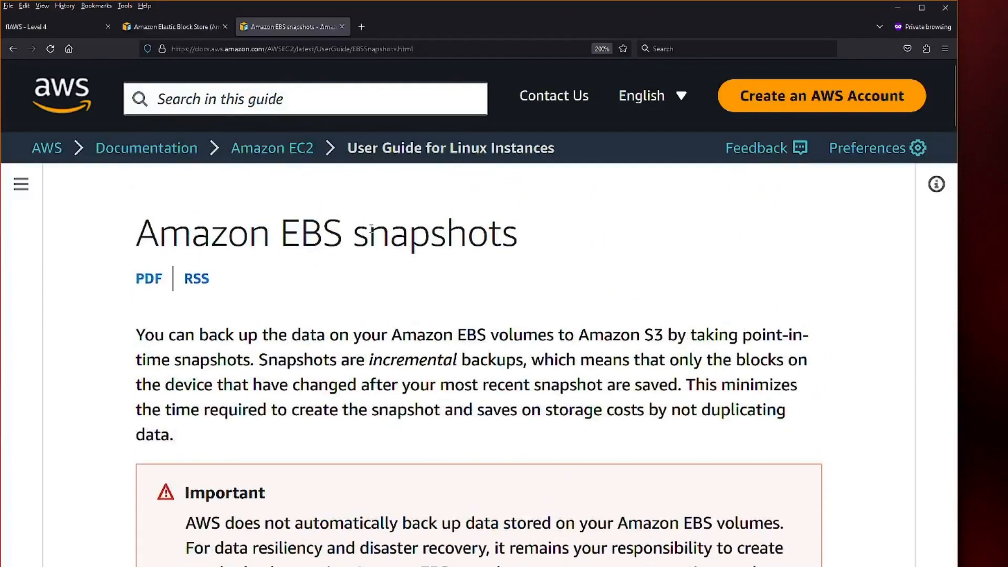
click(173, 26)
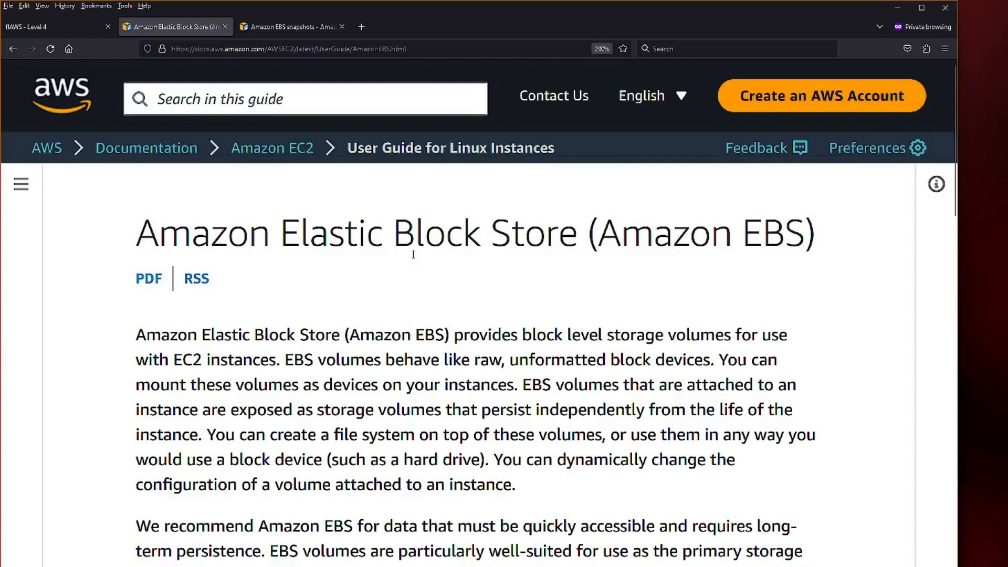
mouse_move(357, 252)
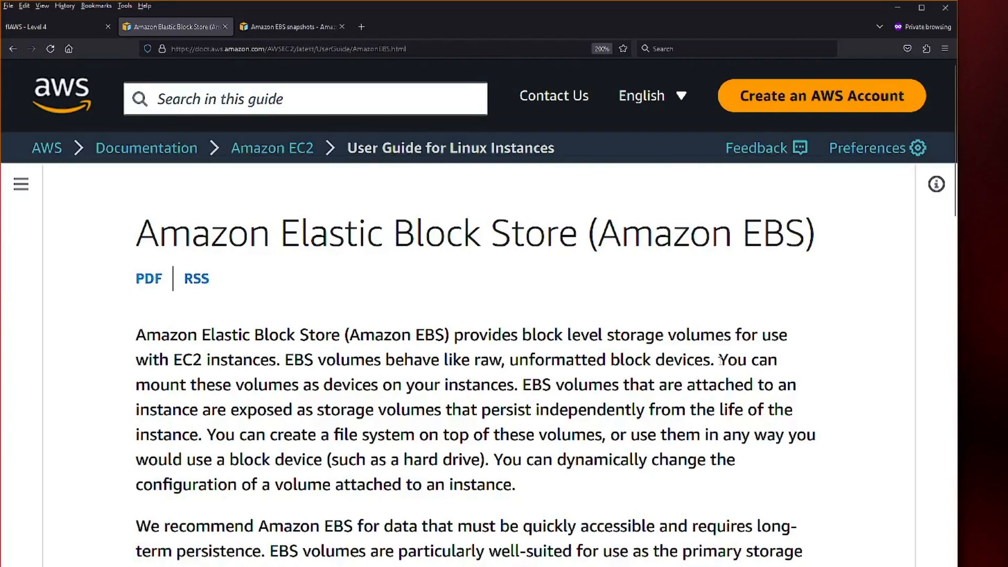
Read the passages on mounting volumes as devices and on EBS snapshots being incremental backups.
drag(719, 359, 350, 384)
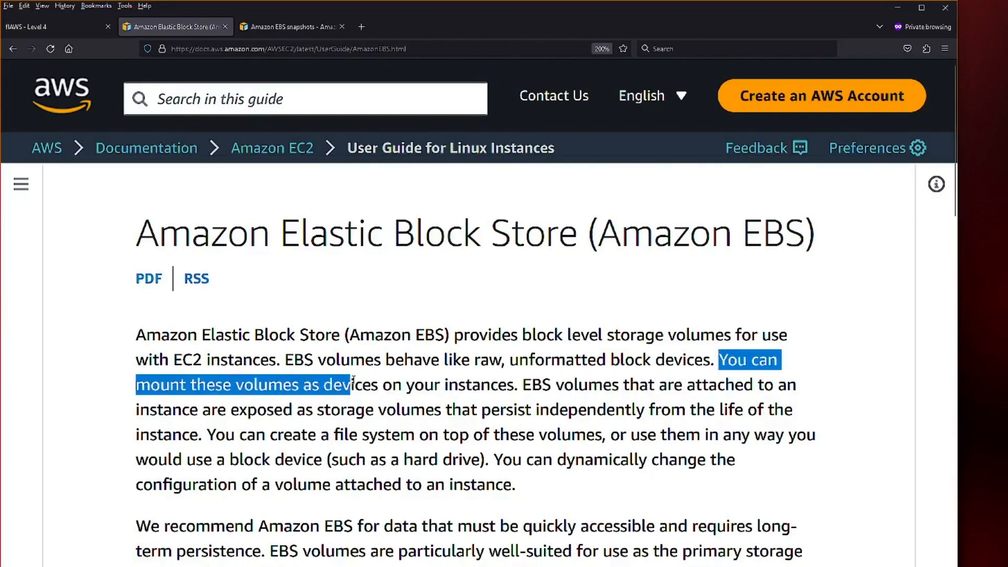
drag(351, 384, 515, 384)
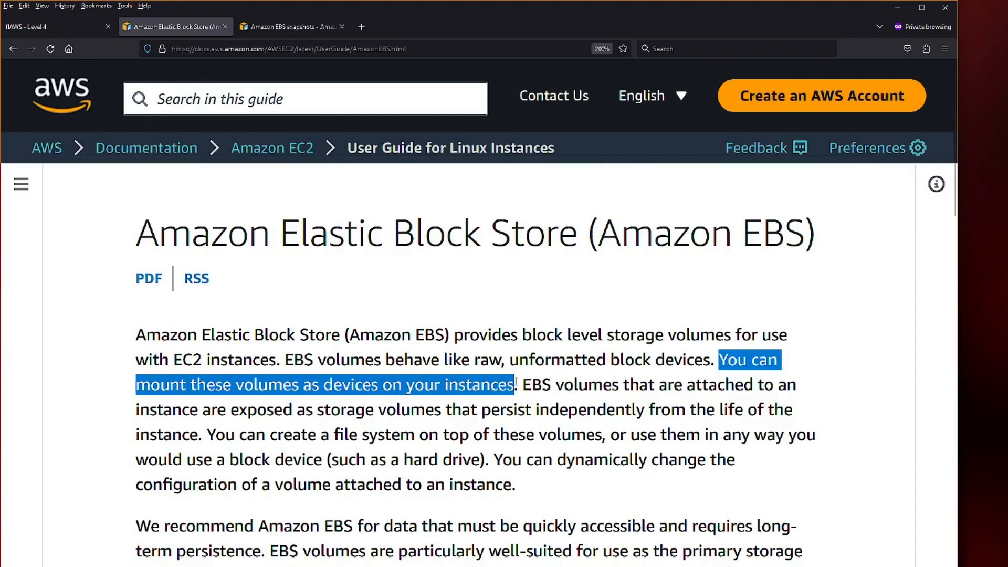
mouse_move(563, 389)
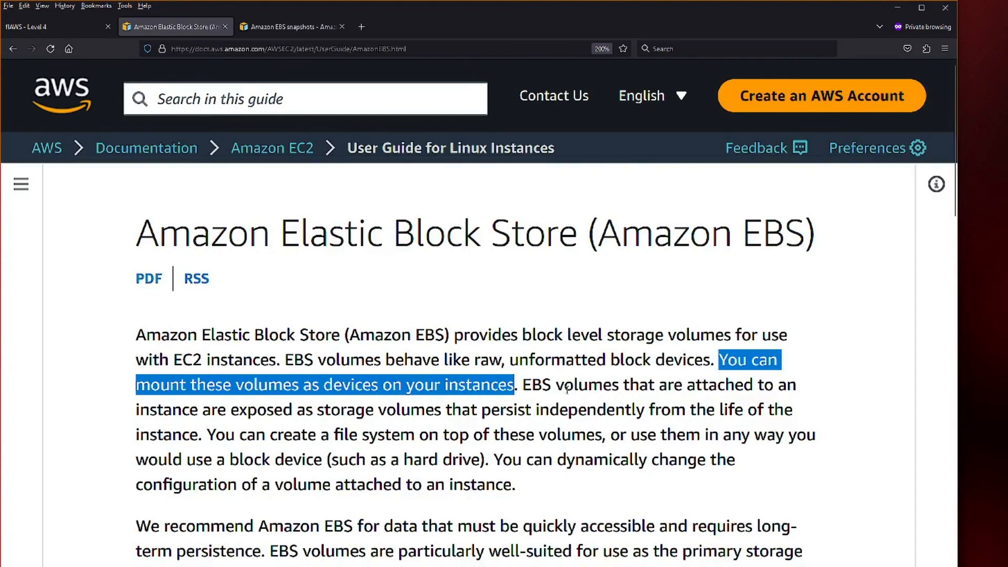
mouse_move(530, 401)
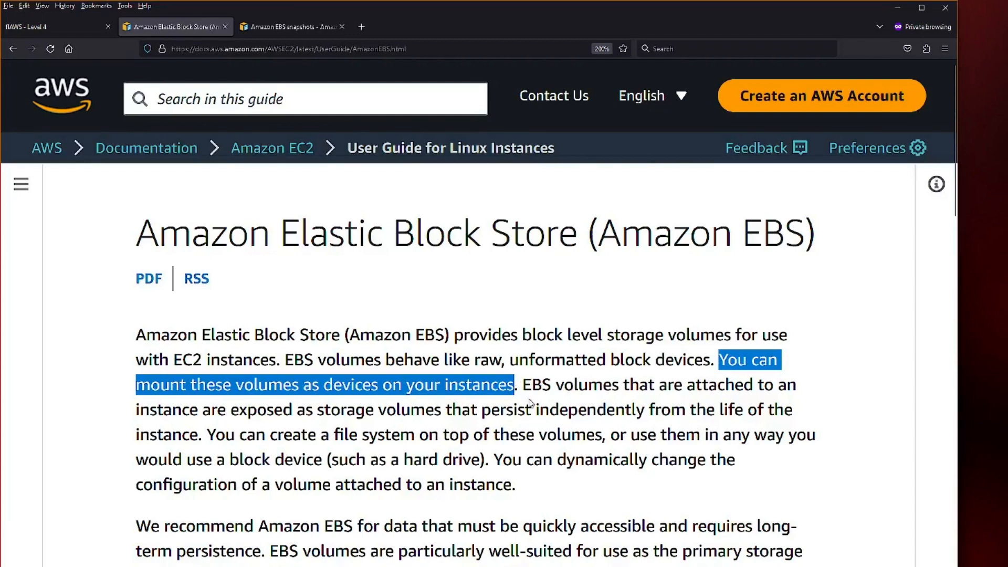
click(290, 27)
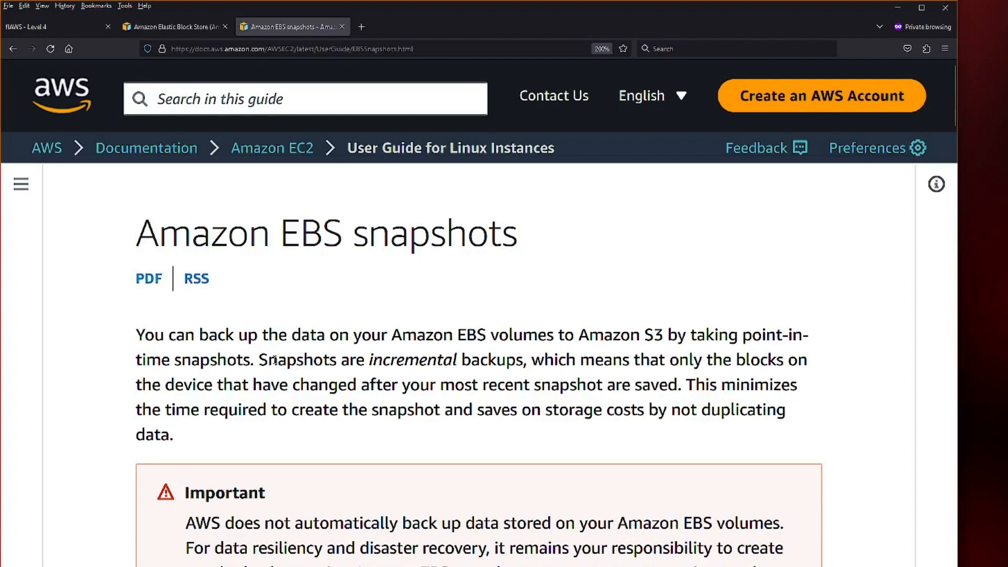
drag(270, 359, 577, 360)
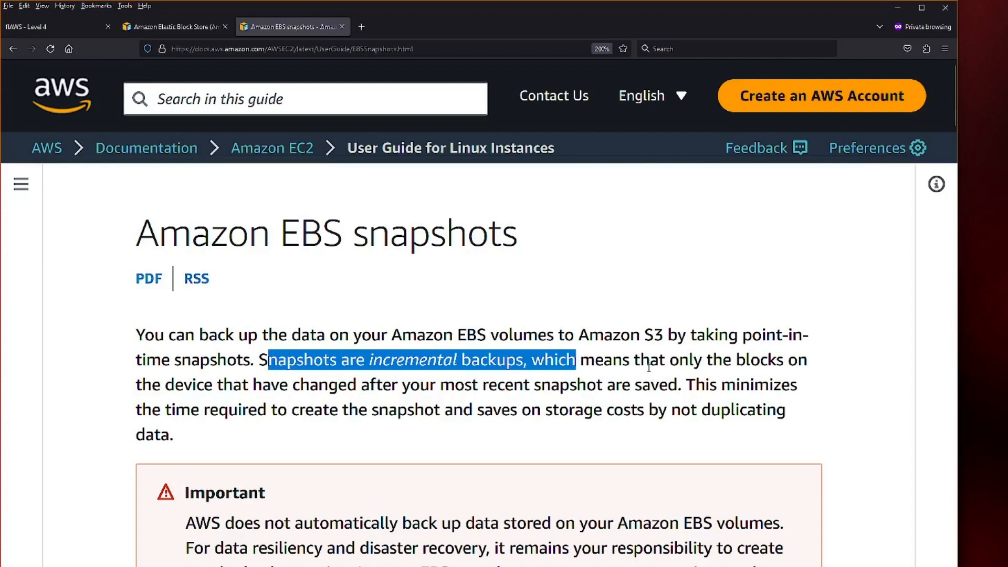
click(649, 366)
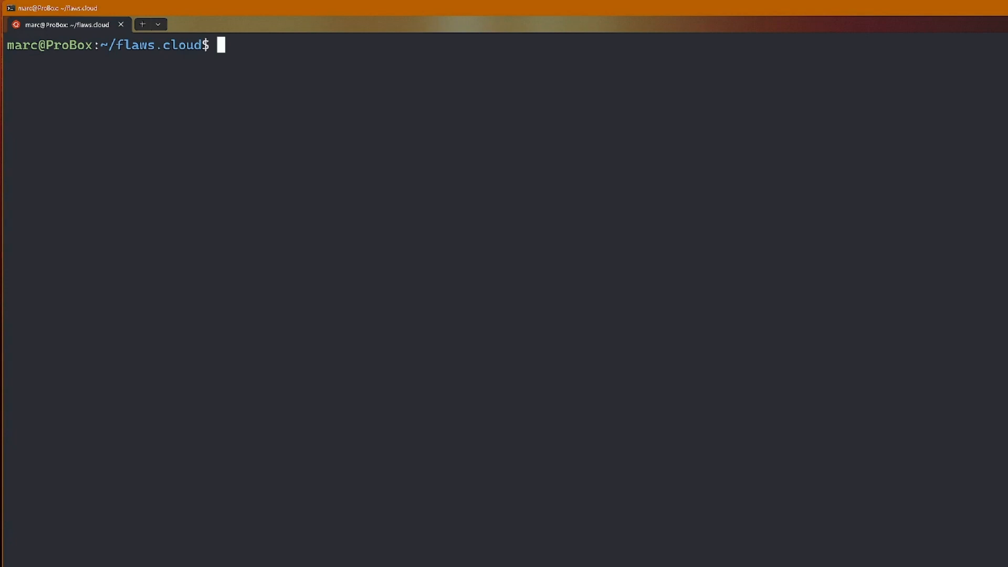
Print the saved AWS keys with cat access_keys.txt.
text(cat)
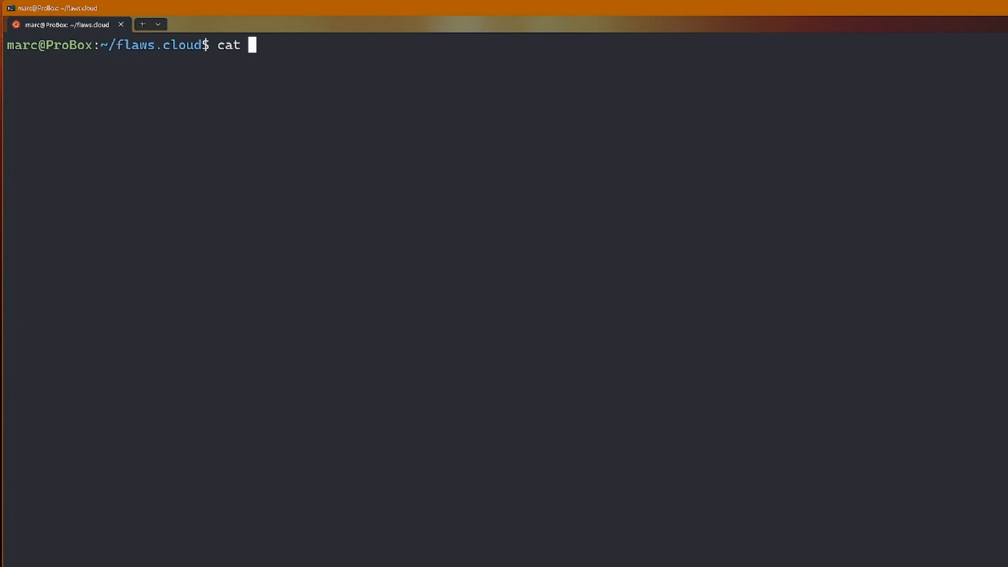
key(Tab)
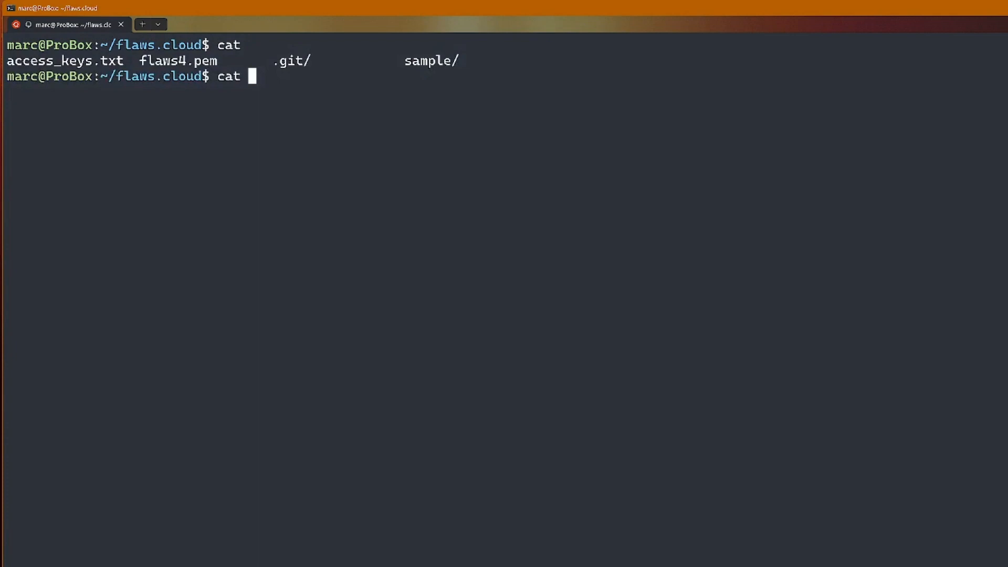
text(access_keys.txt)
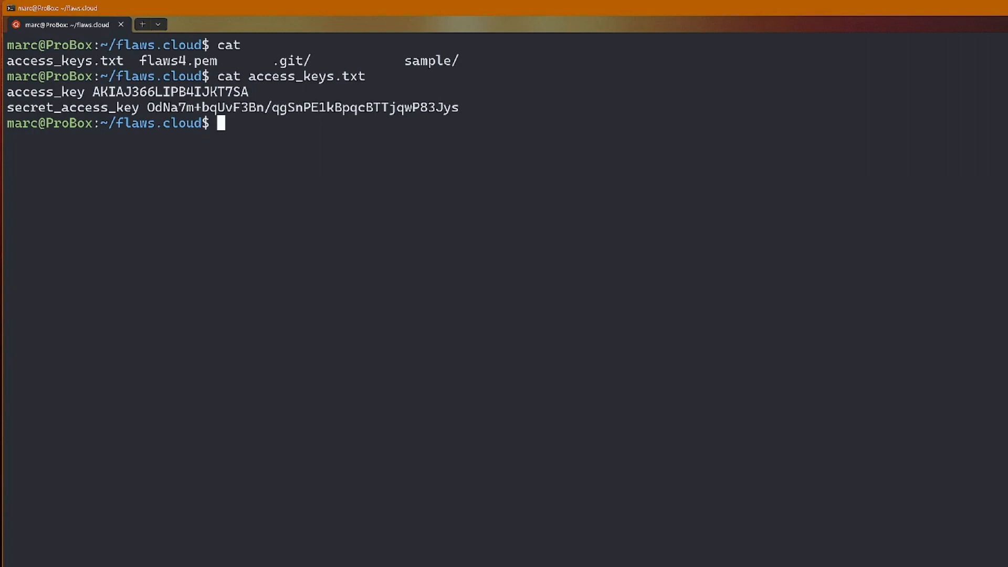
Run aws ec2 describe-instances and read the JSON showing a running t2.micro in us-west-2b.
text(aws ec2)
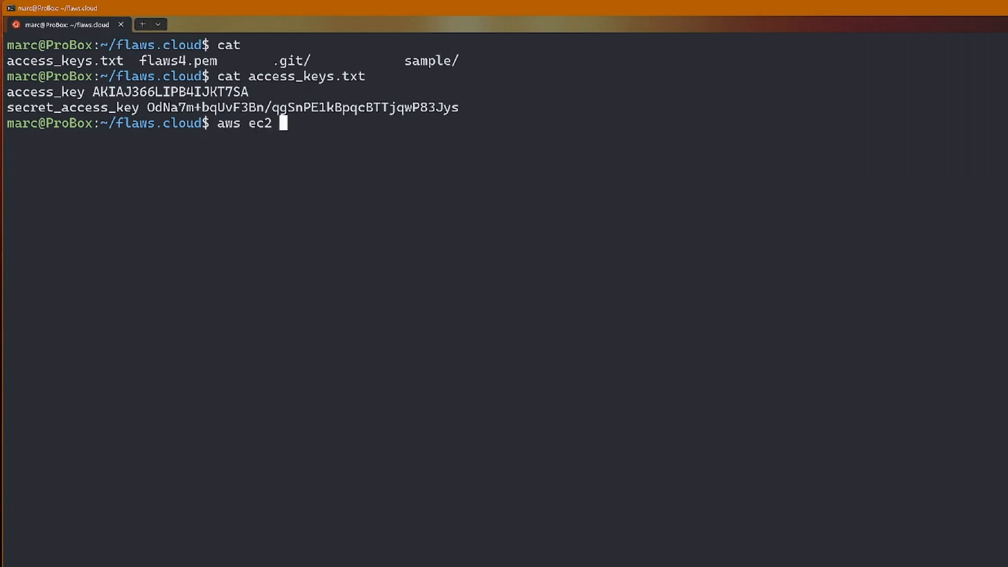
text(describe)
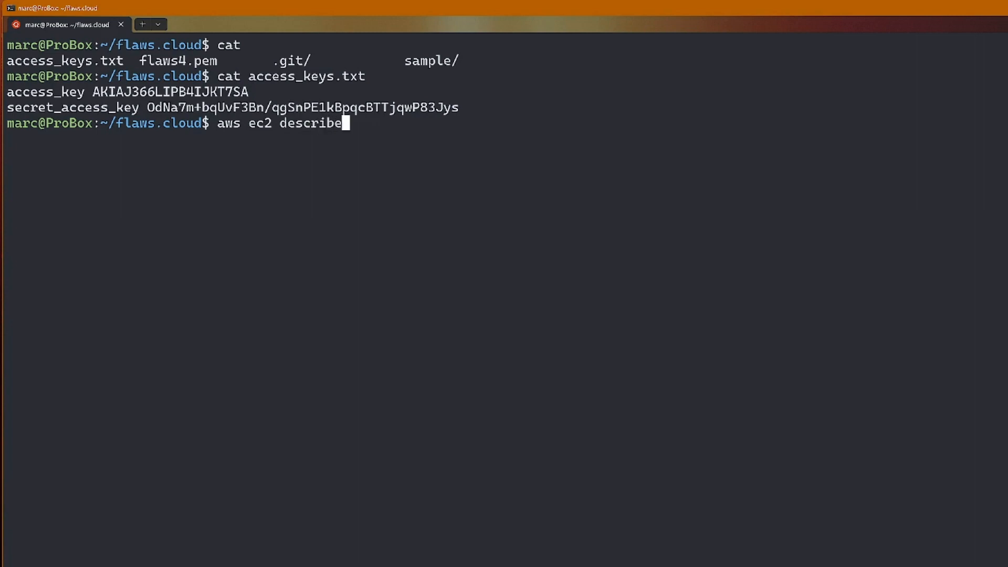
text(-instances)
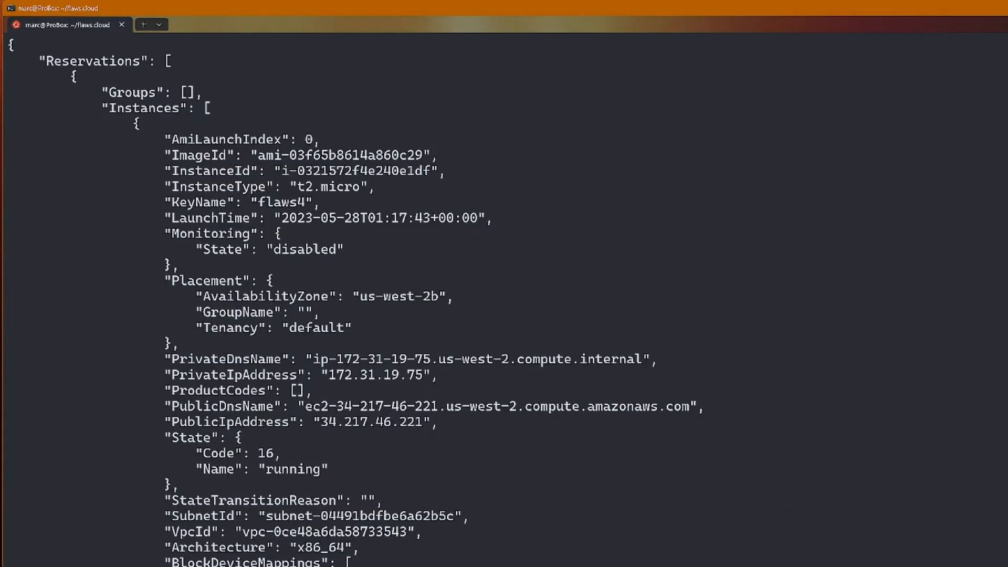
scroll(down, 3)
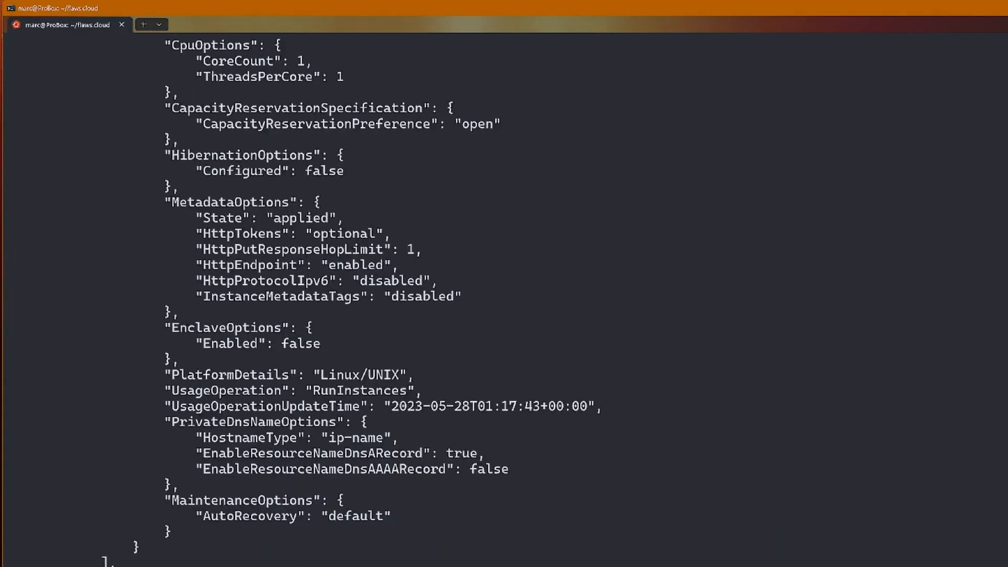
scroll(down, 3)
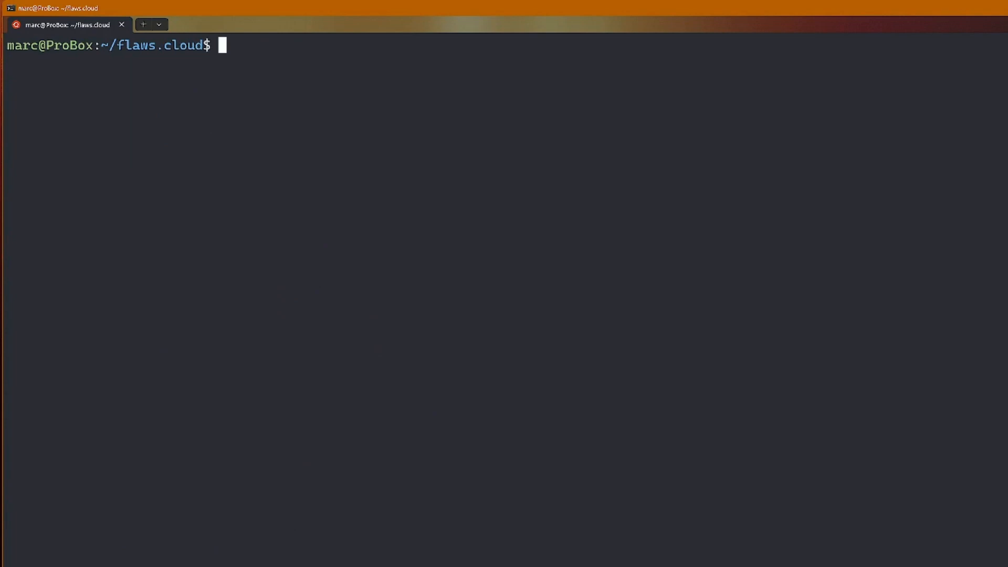
Run aws ec2 describe-volumes and copy the SnapshotId snap-003da92d3d947eb52 from the output.
text(aws ec2 describe-instances)
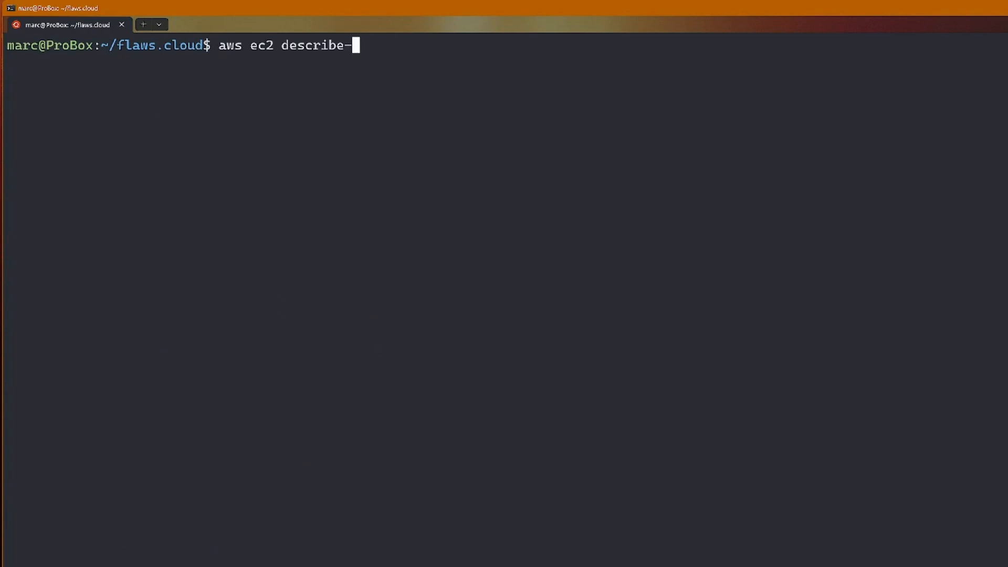
text(volumes)
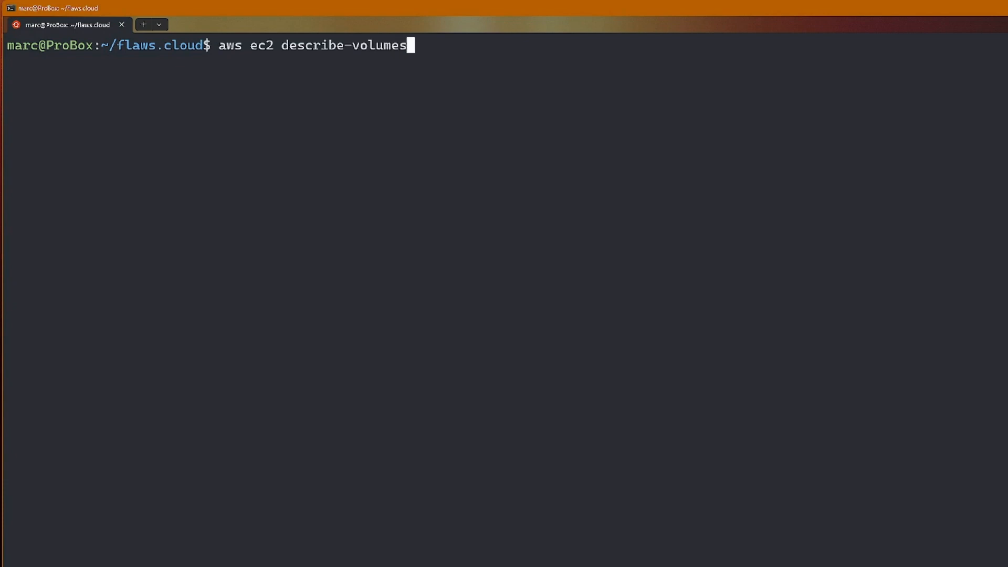
key(Enter)
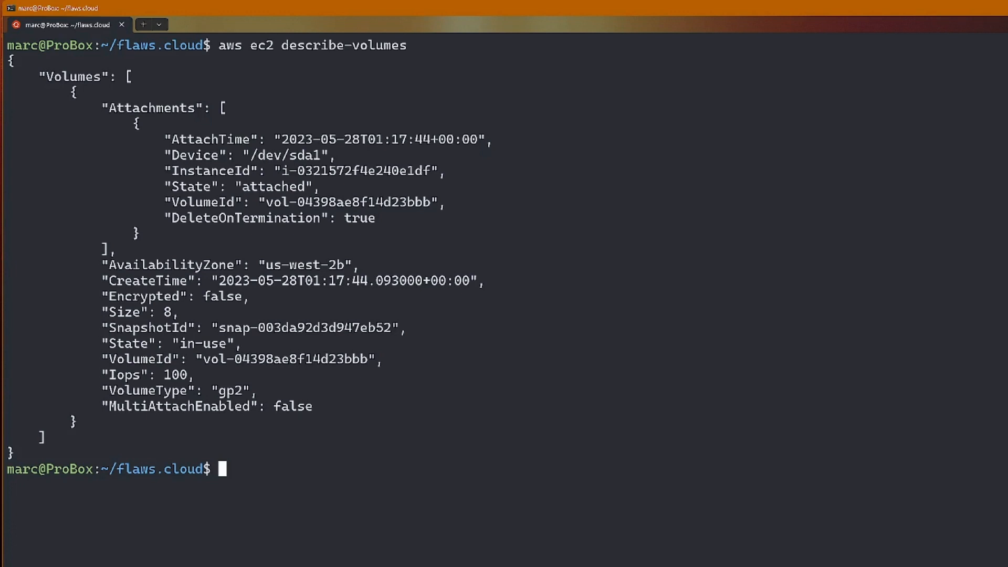
mouse_move(166, 342)
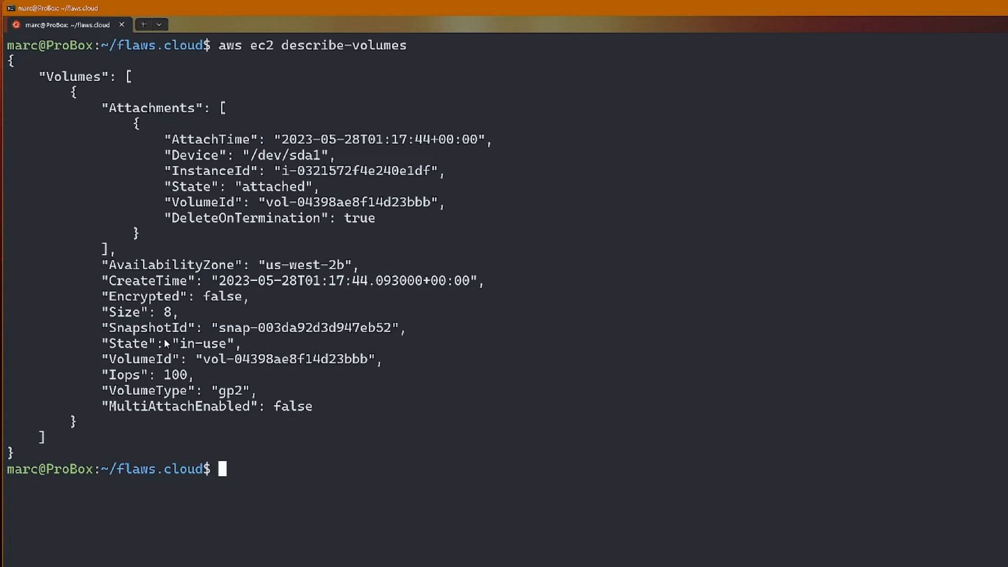
drag(204, 360, 348, 359)
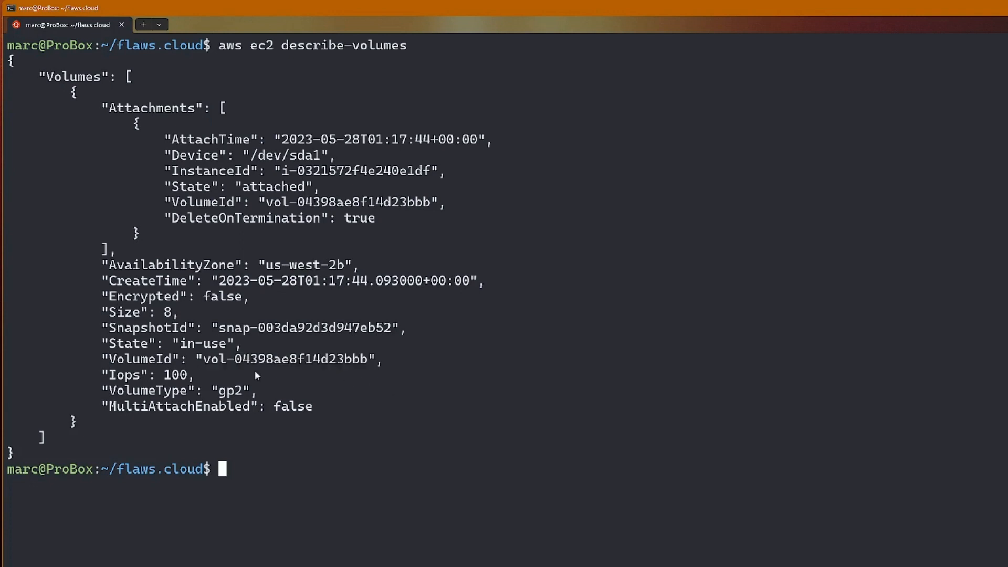
mouse_move(223, 327)
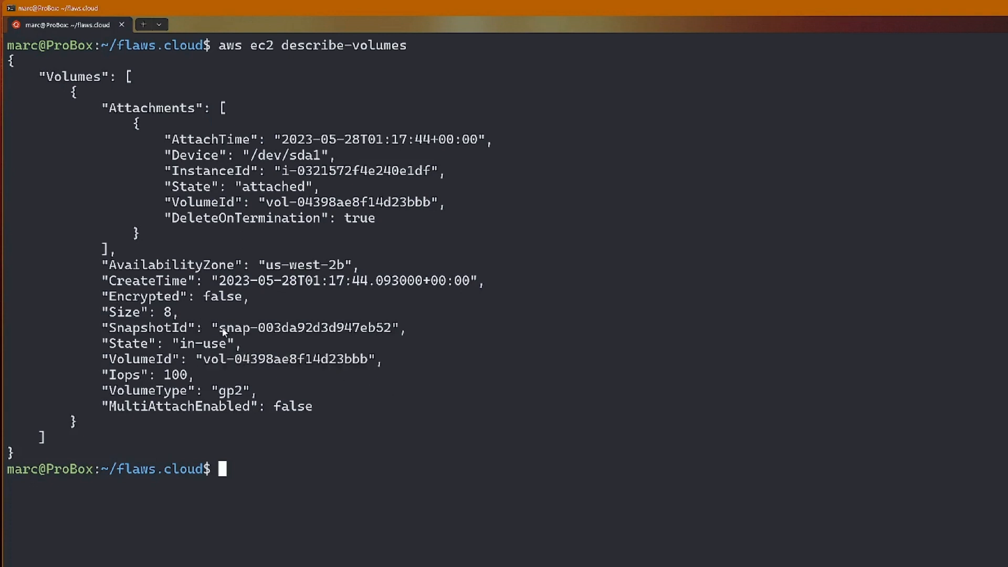
double_click(302, 328)
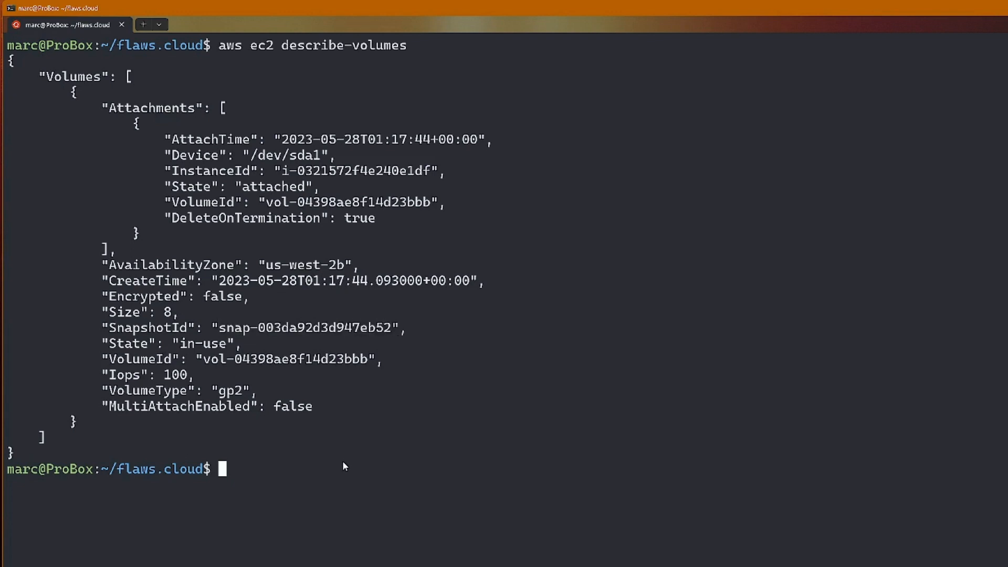
Run aws ec2 describe-snapshots --snapshot-ids snap-003da92d3d947eb52, showing it completed with owner alias amazon.
text(aws)
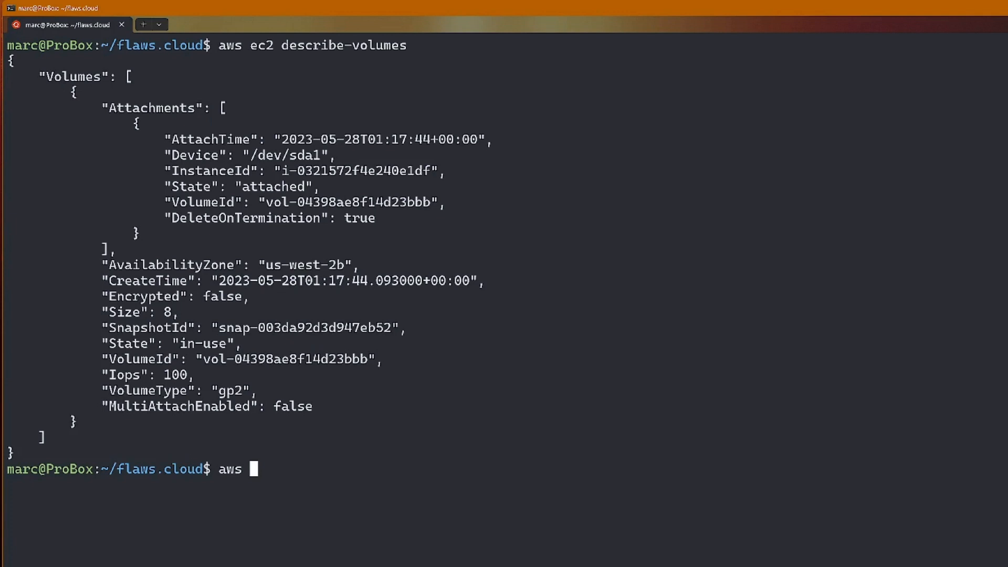
text(ec2)
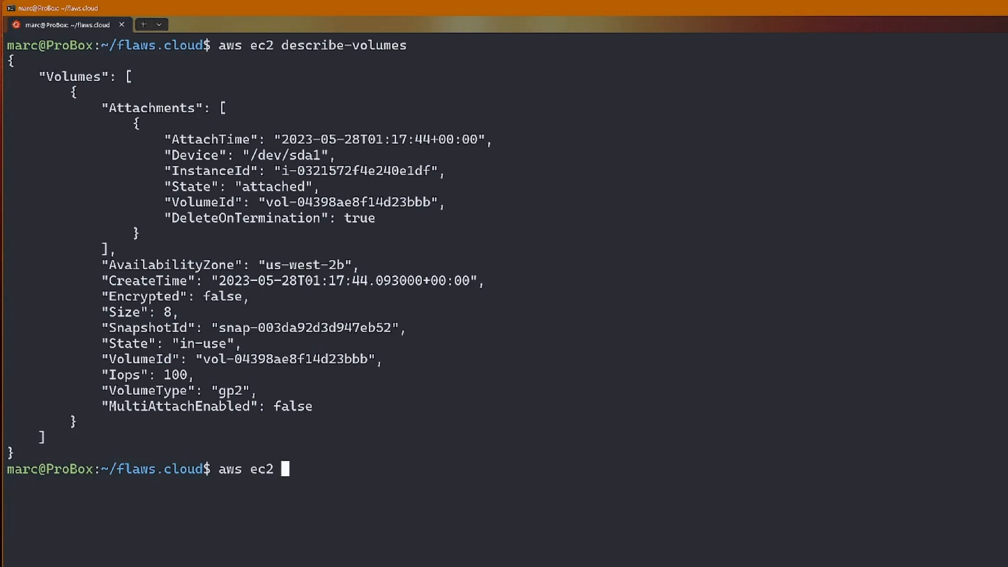
text(desc)
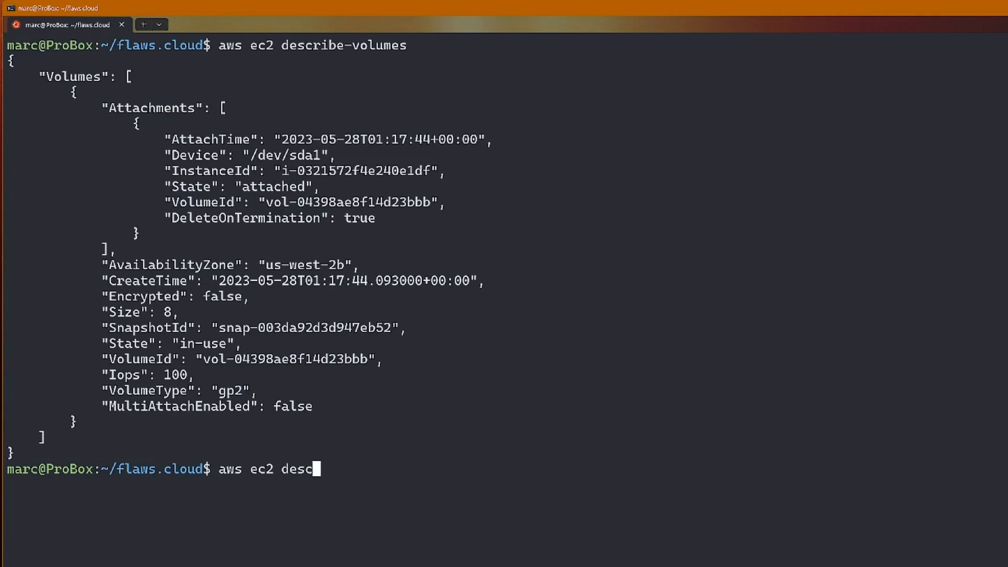
text(ribe-sn)
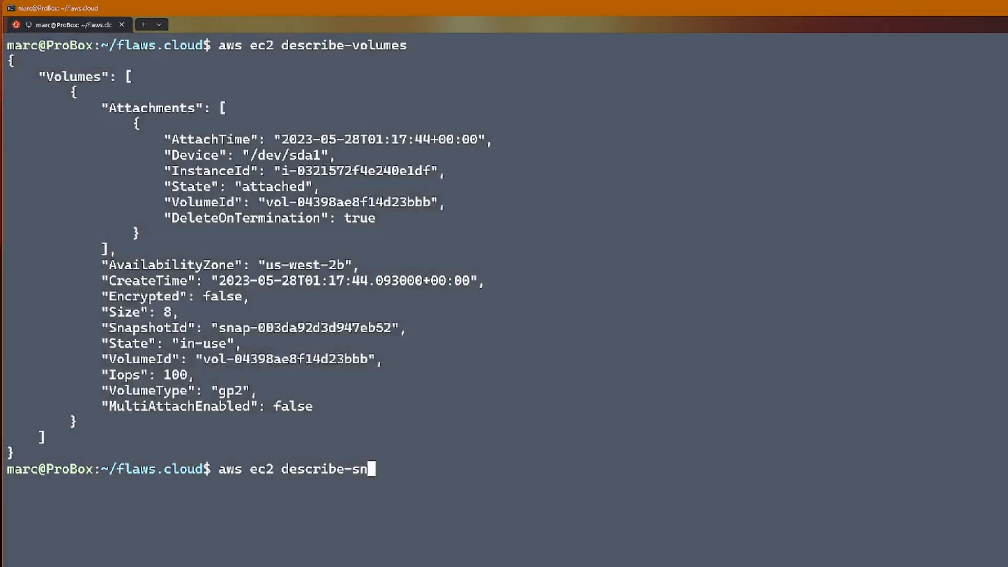
text(apshots)
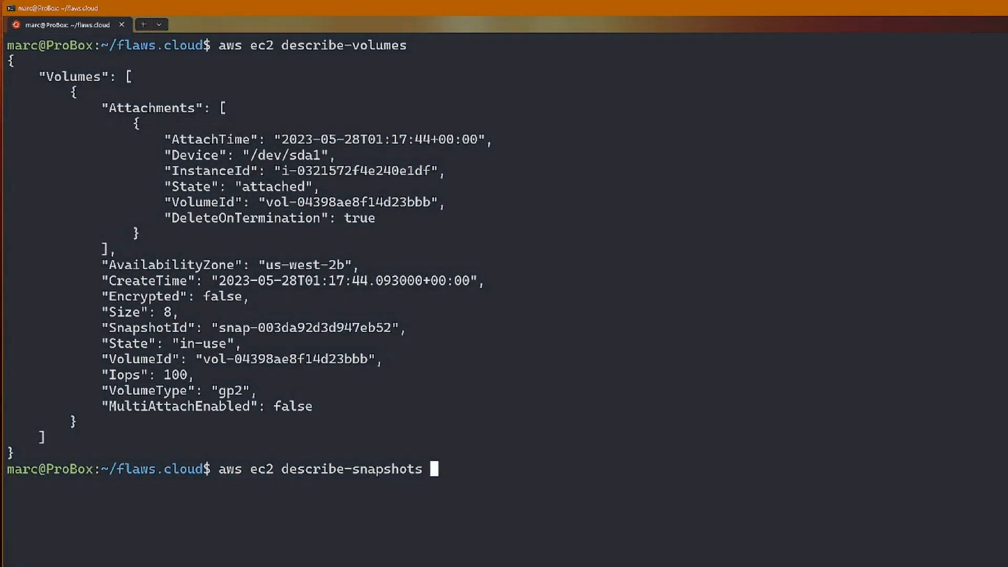
text(sn)
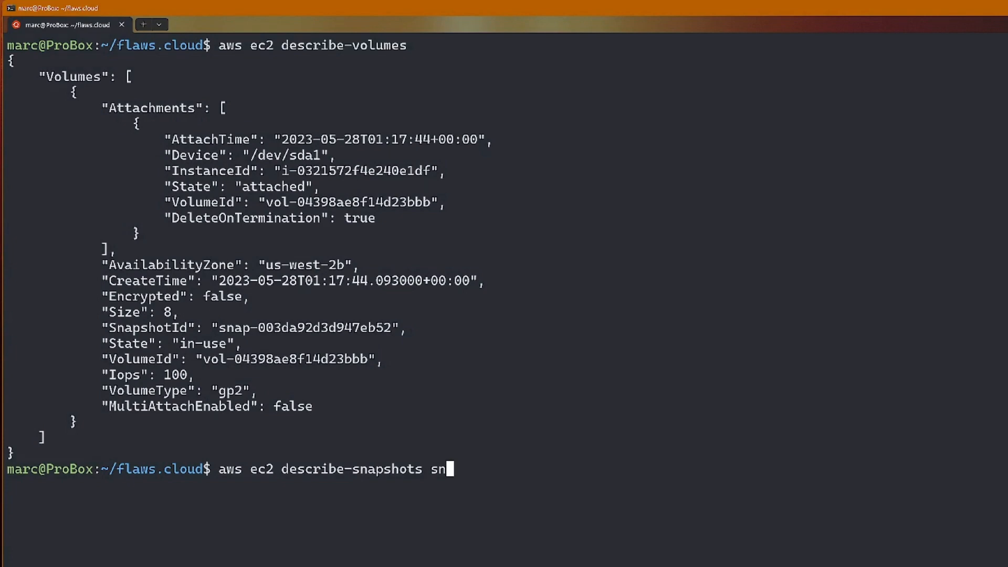
text(ap)
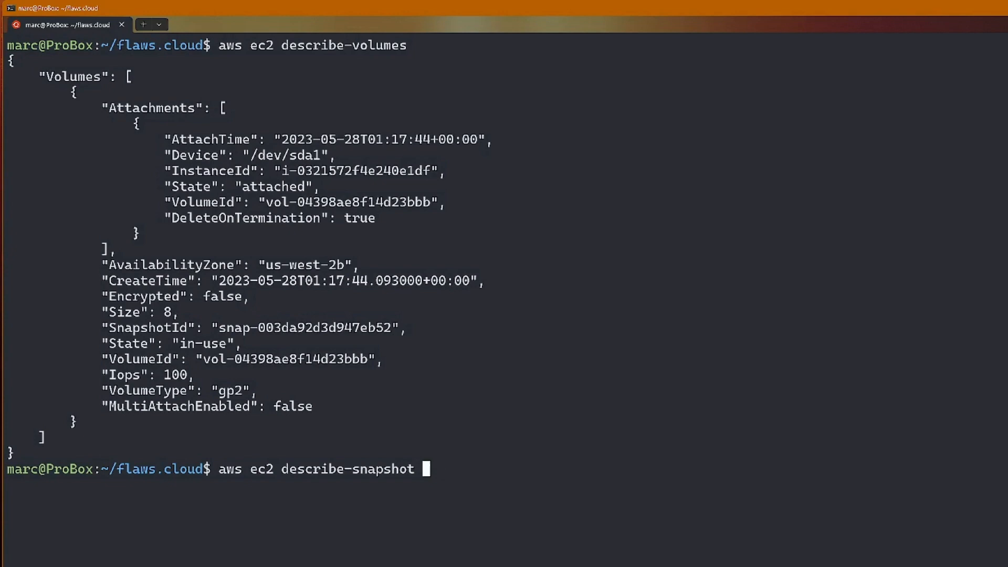
text(s)
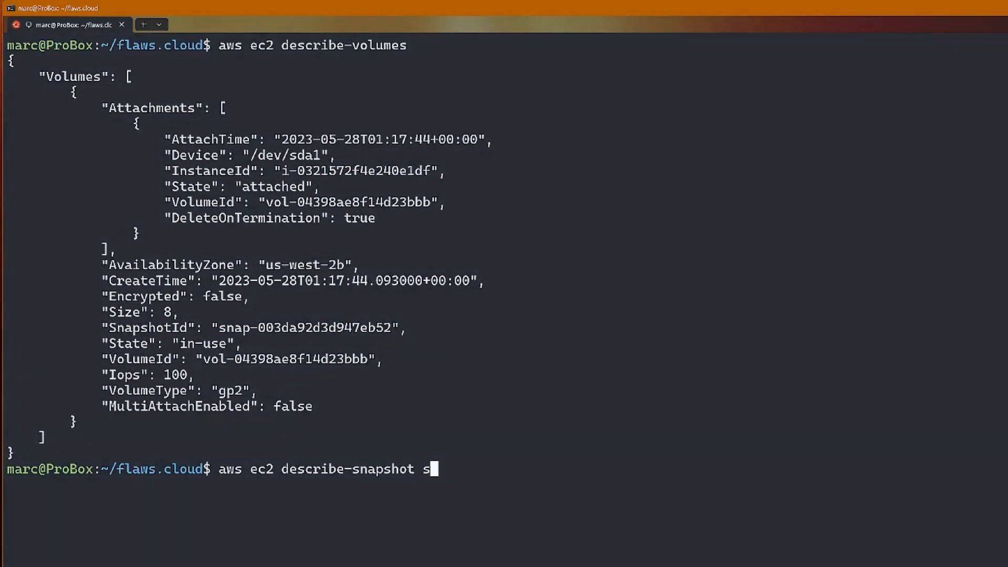
text(--)
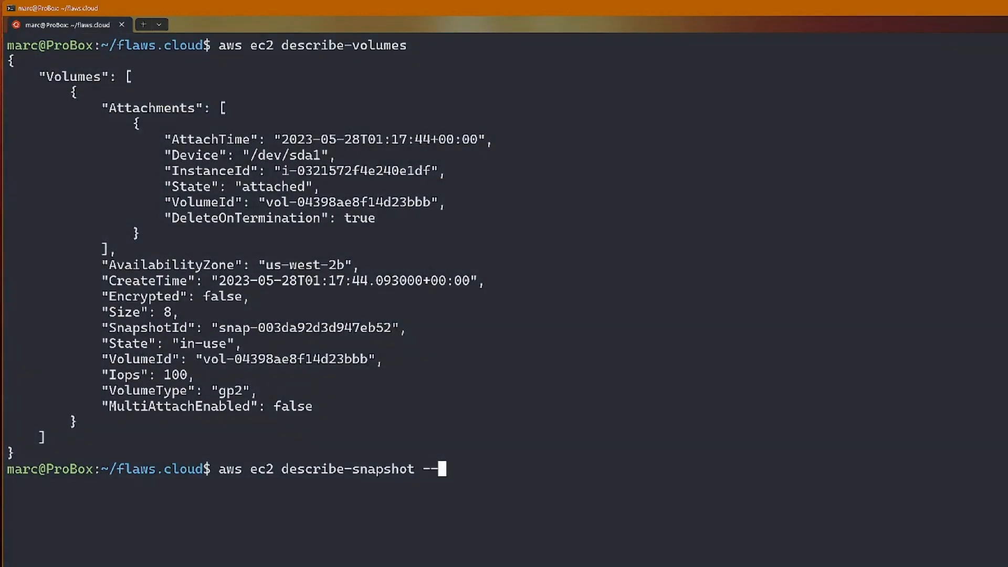
key(BackSpace)
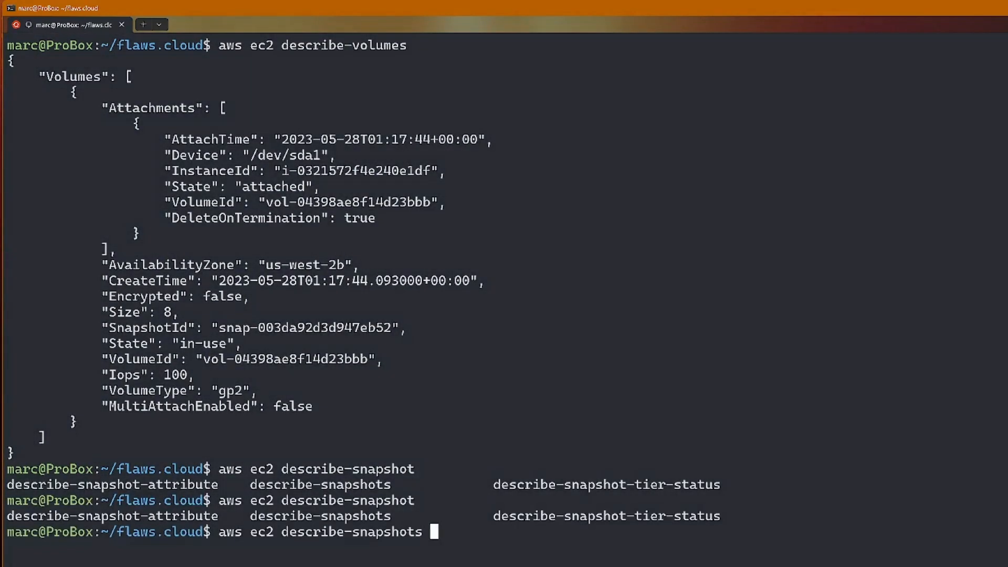
text(--snapshot-ids)
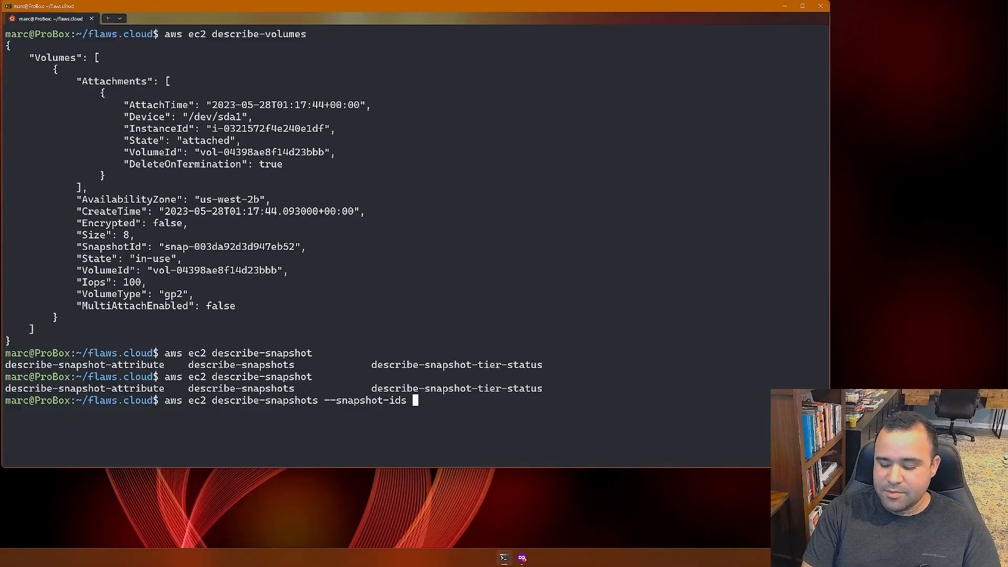
mouse_move(482, 408)
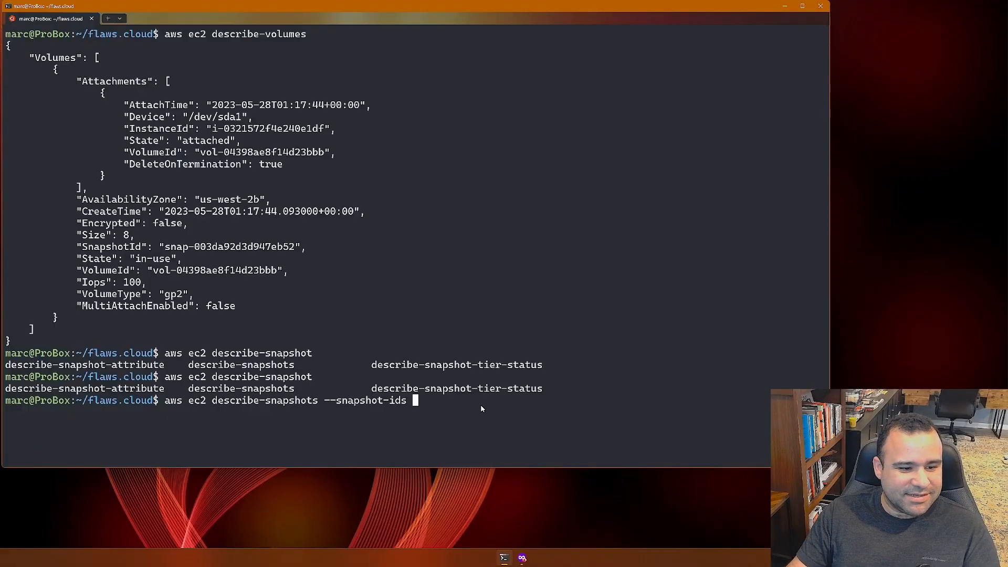
text(snap-003da92d3d947eb52)
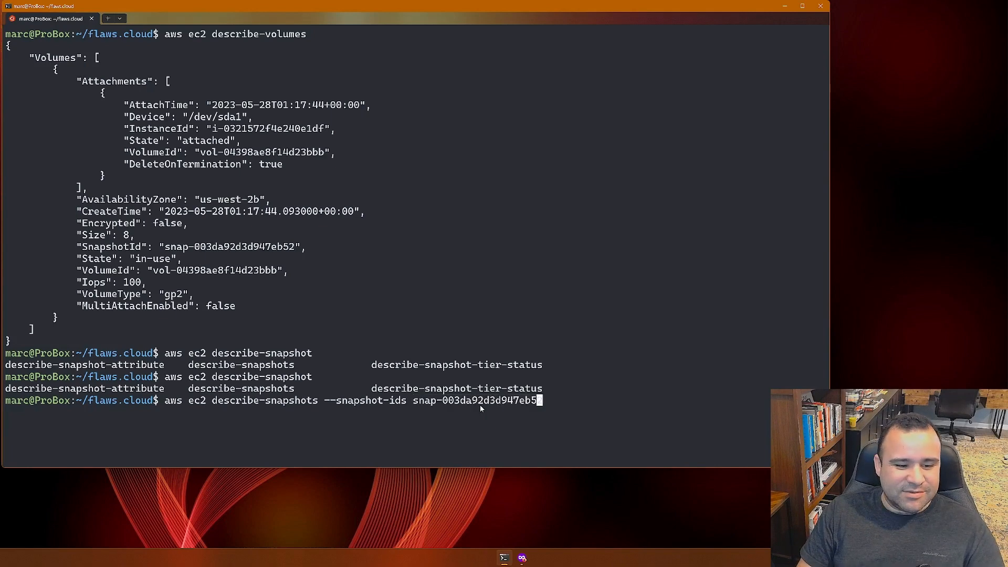
text(2)
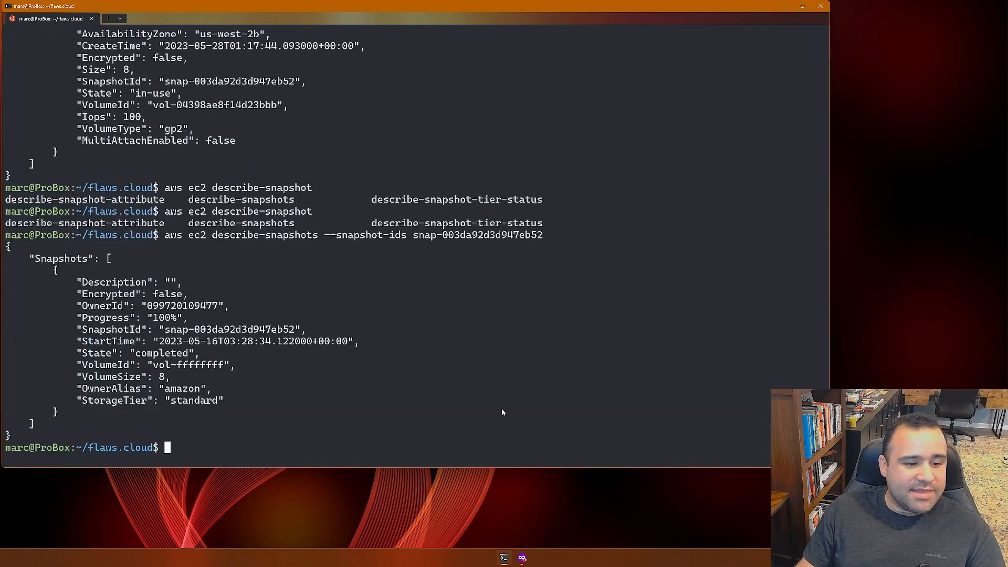
mouse_move(493, 252)
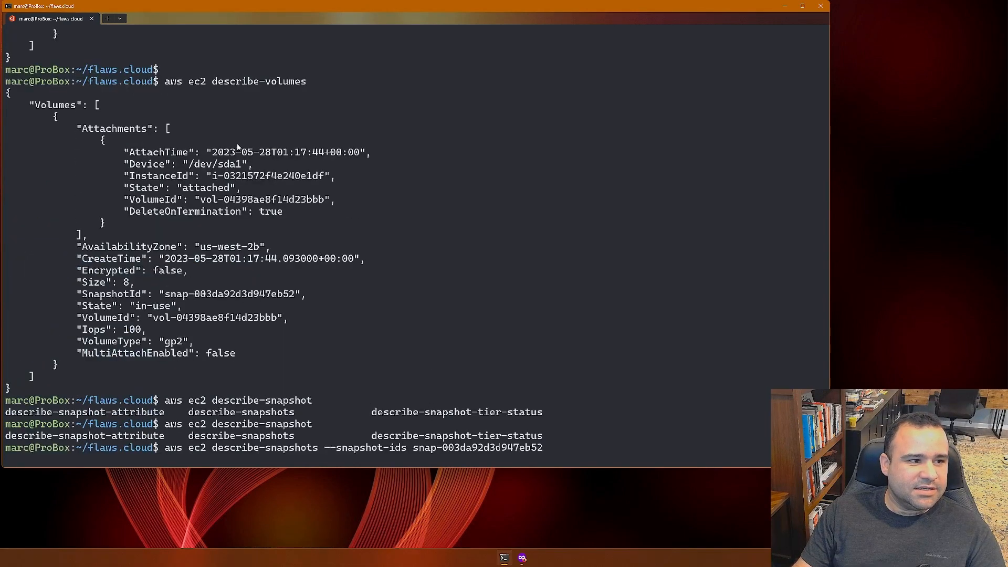
mouse_move(456, 253)
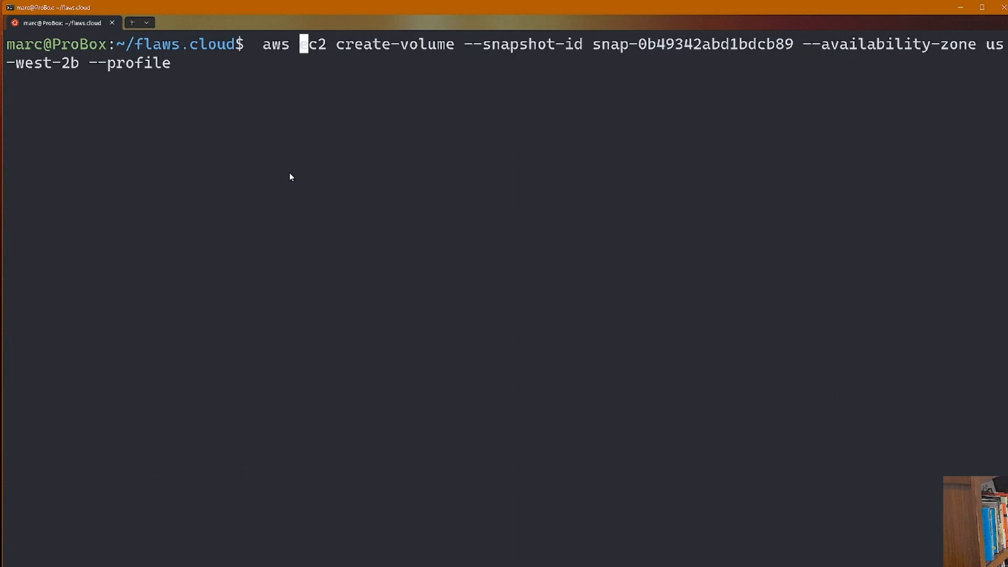
Run aws ec2 create-volume from snap-0b49342abd1bdcb89 in us-west-2b with --profile flaws --region us-west-2.
text(e)
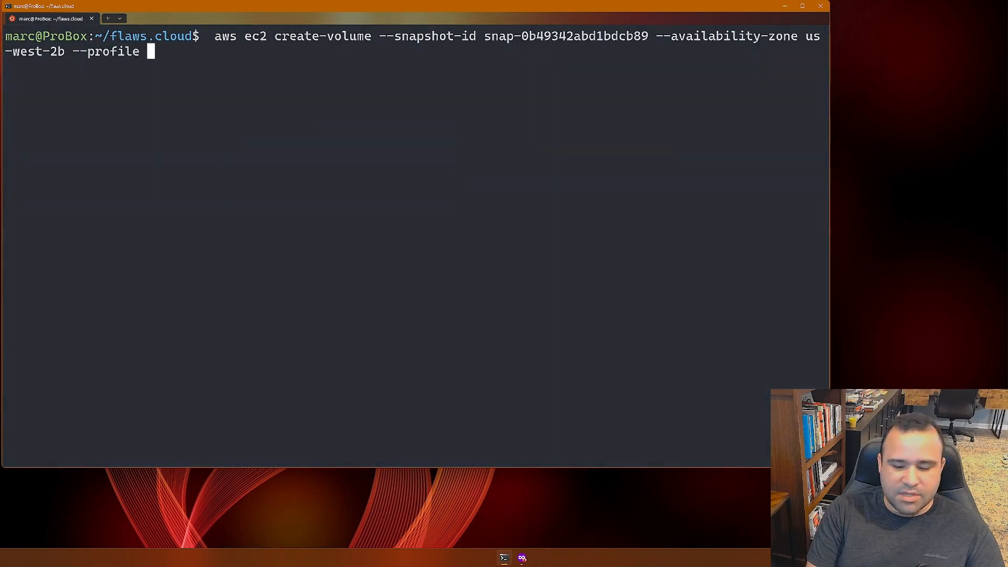
text(fl)
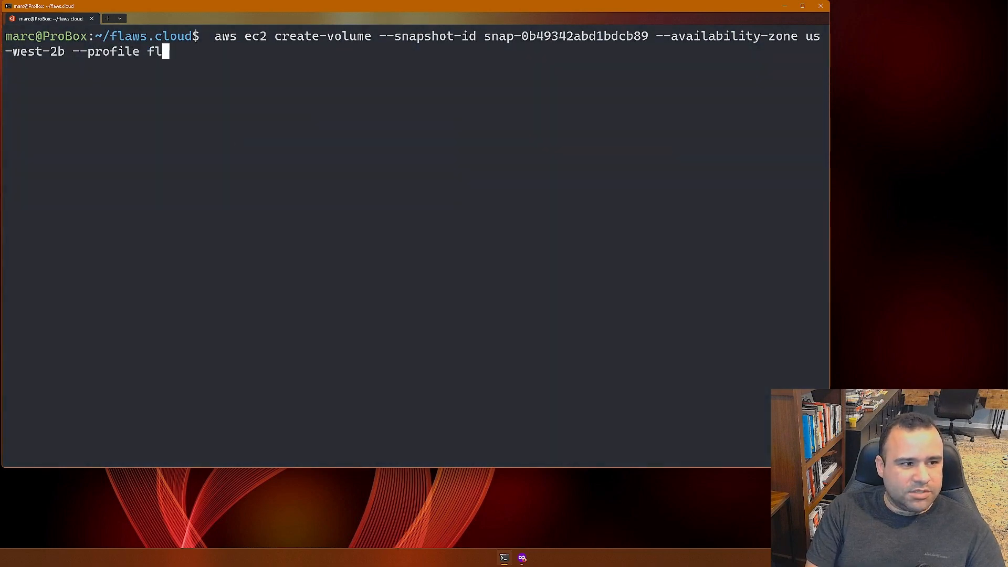
text(aws)
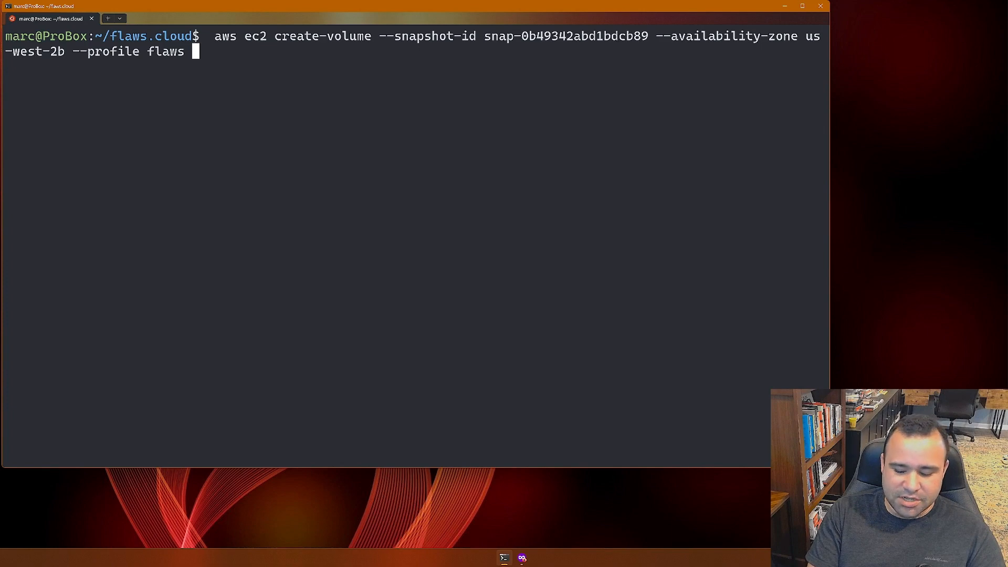
text(--)
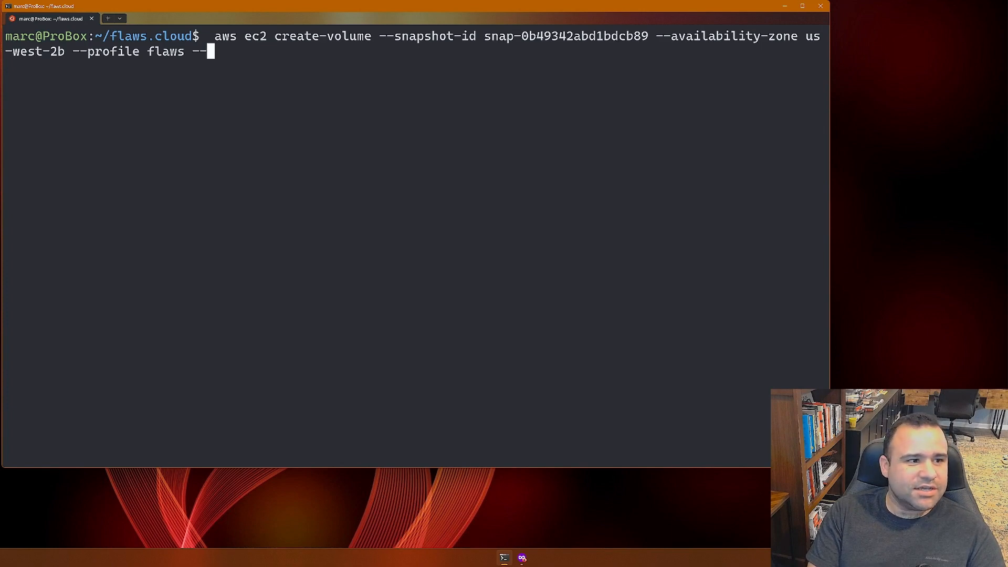
text(region)
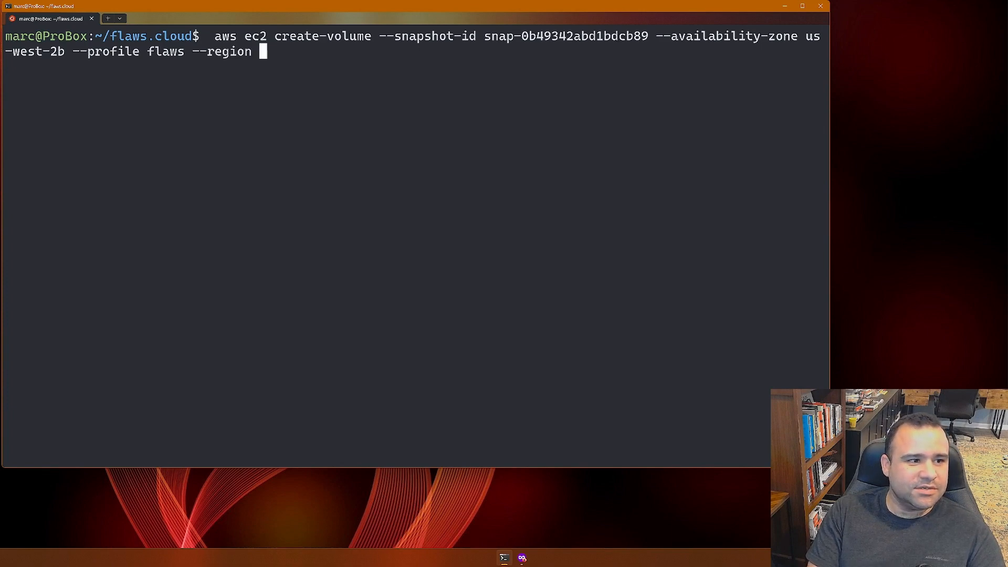
text(us-we)
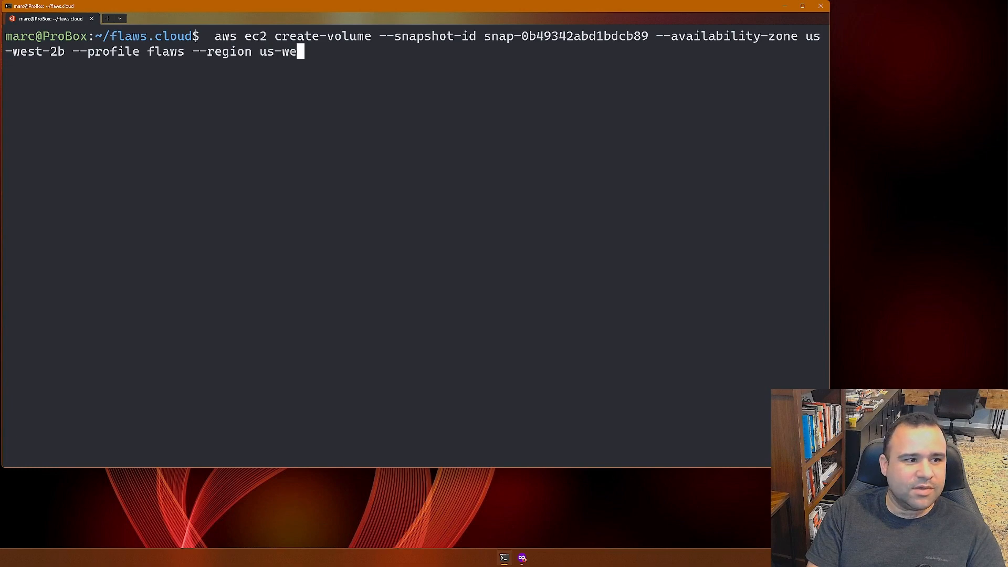
text(st)
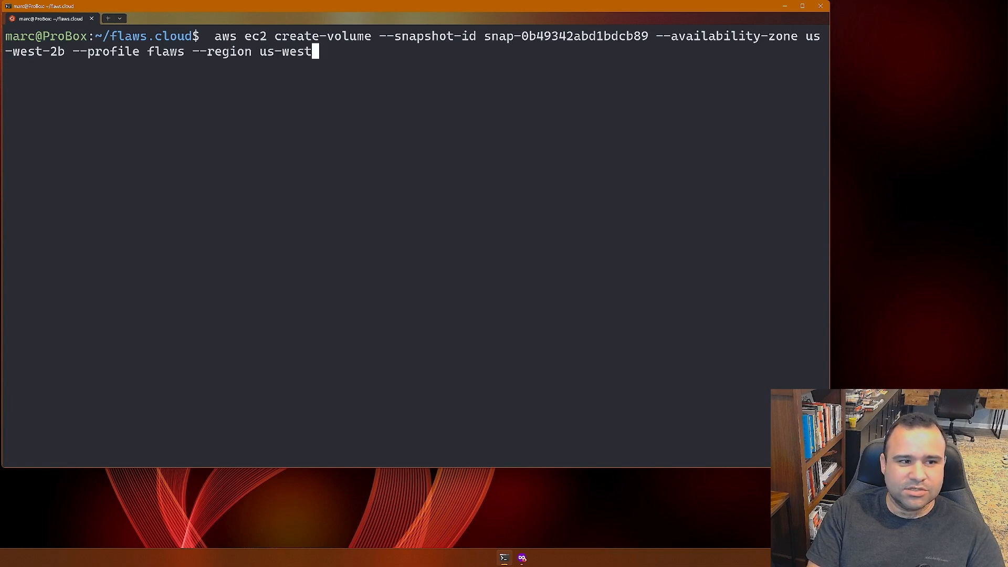
text(2)
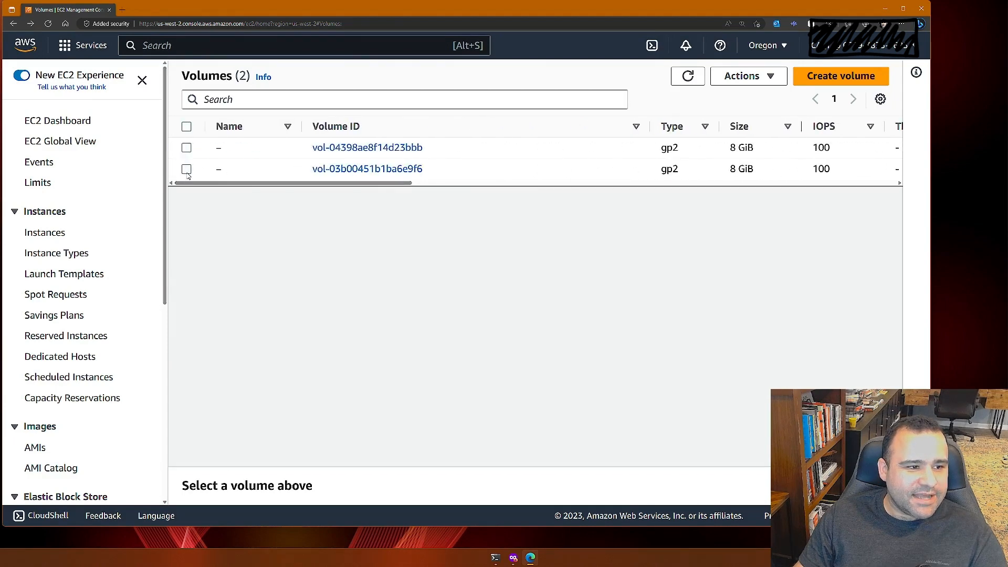
Attach volume vol-03b00451b1ba6e9f6 to the running instance as /dev/sdf via Actions > Attach volume.
click(186, 169)
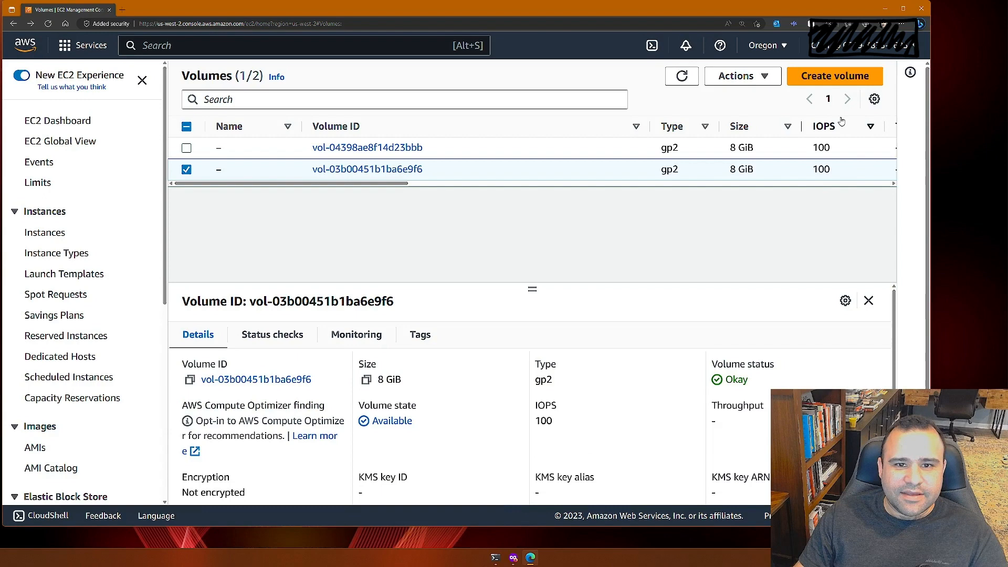
click(742, 76)
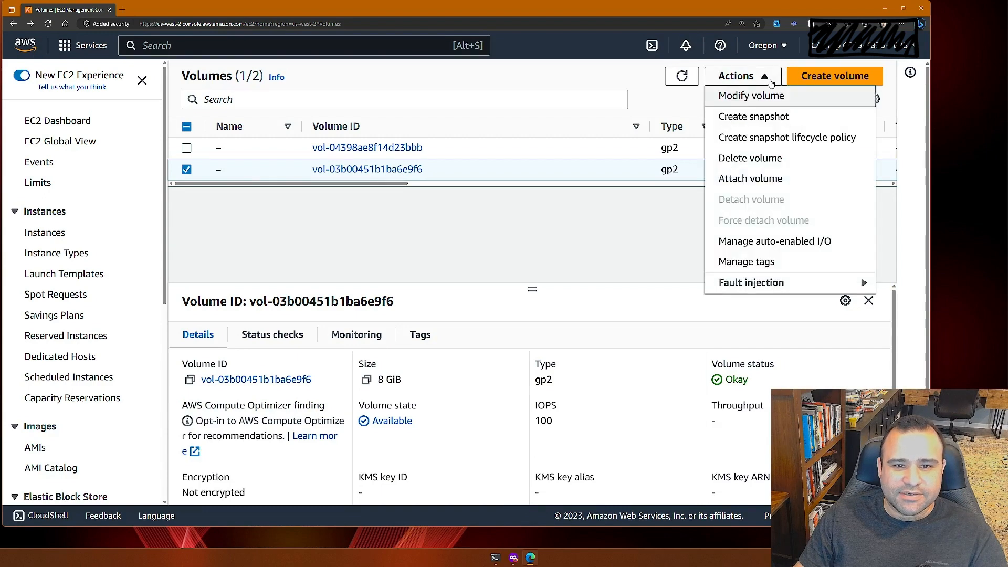
click(751, 178)
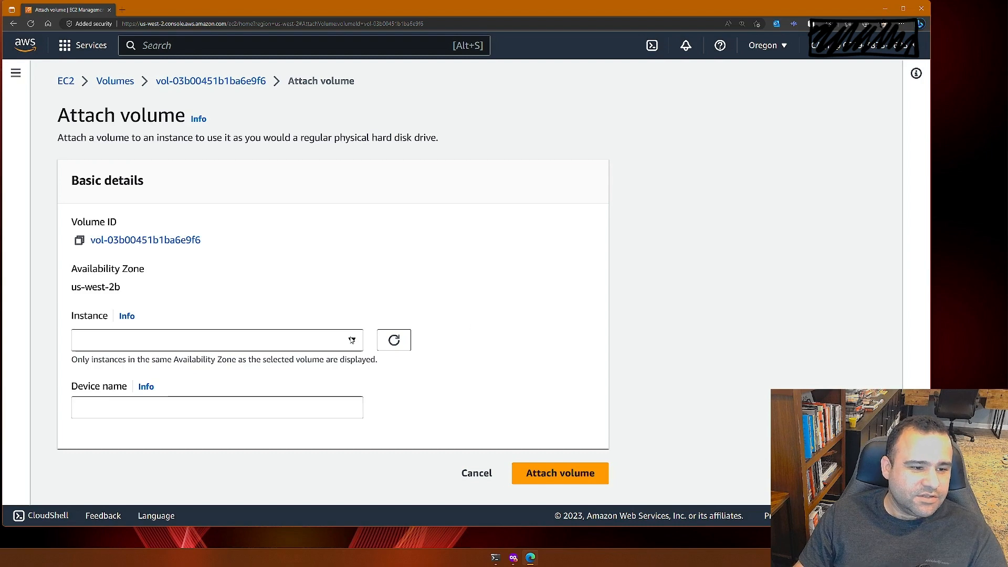
click(217, 340)
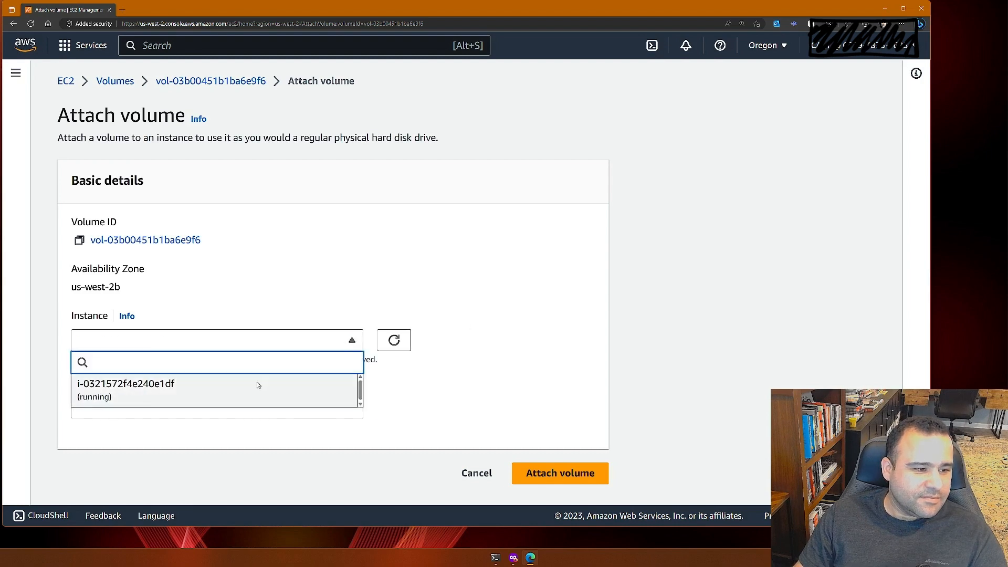
click(126, 385)
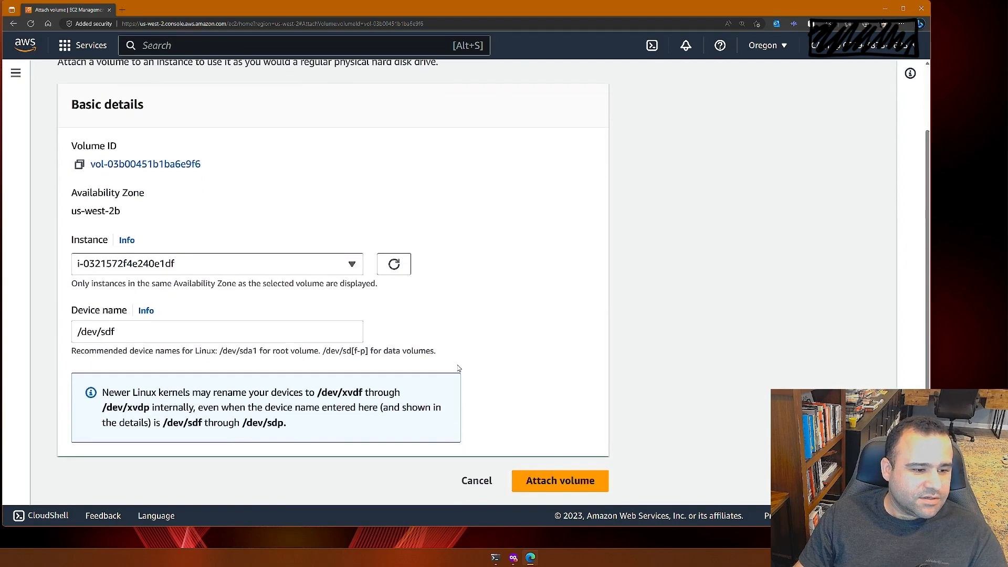
click(560, 481)
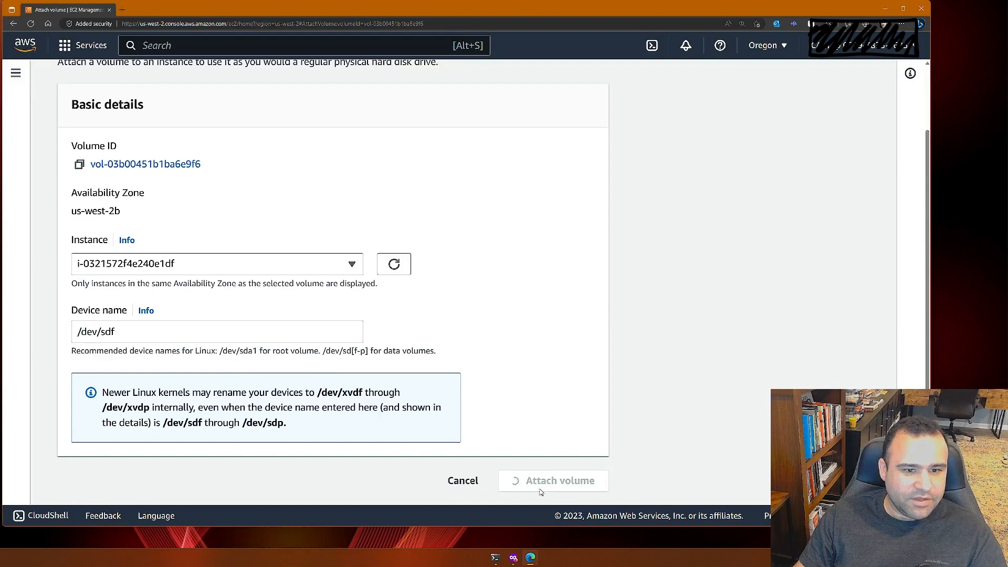
click(553, 481)
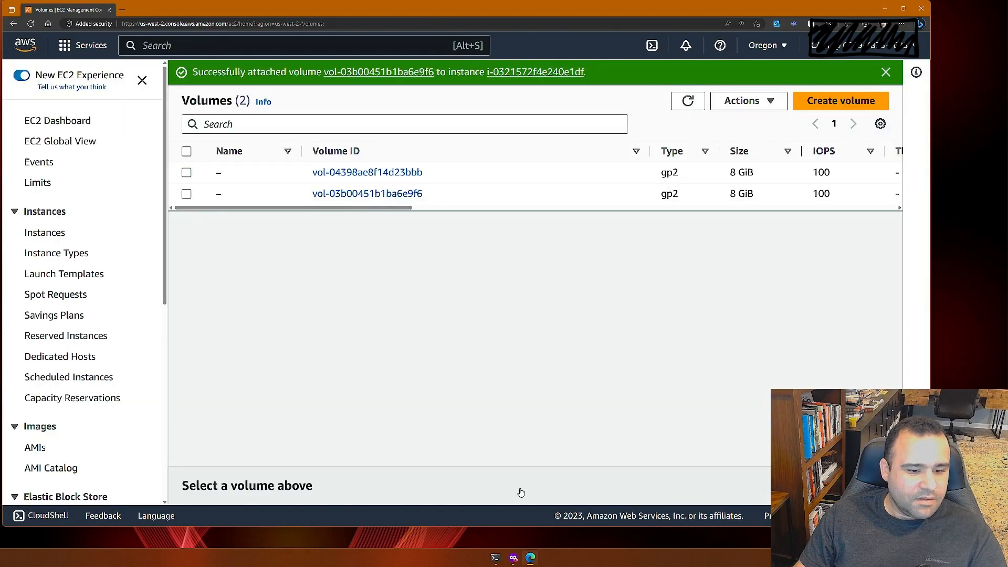
mouse_move(655, 215)
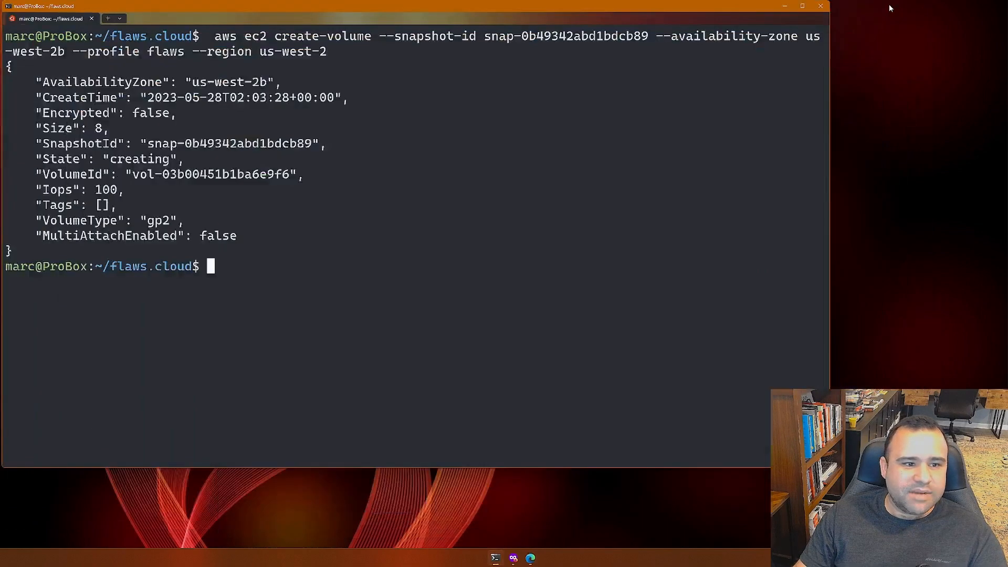
mouse_move(487, 361)
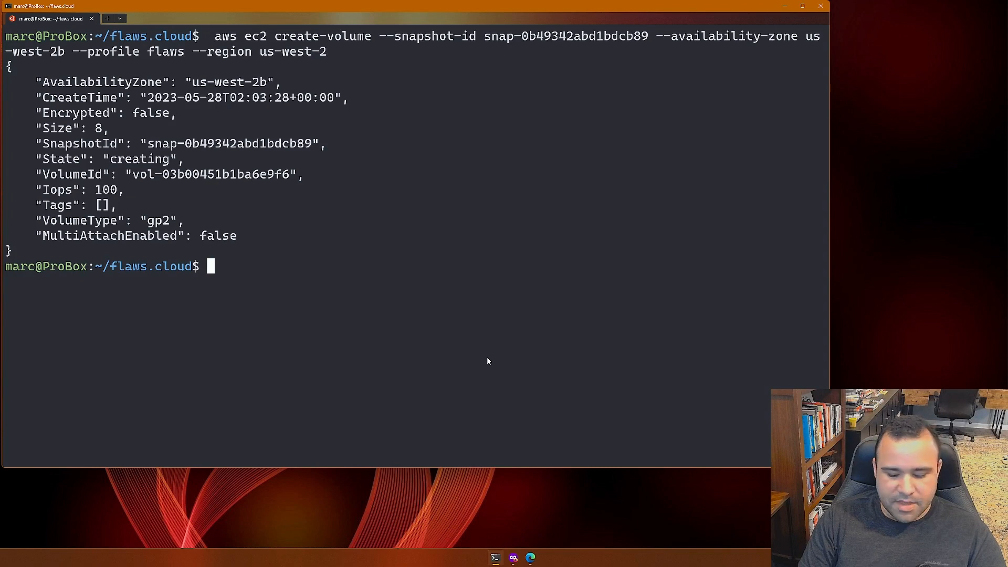
Query the instance's public IP 34.217.46.221 via describe-instances --region us-west-2 piped to grep -i publicip, then list the .pem key.
text(a)
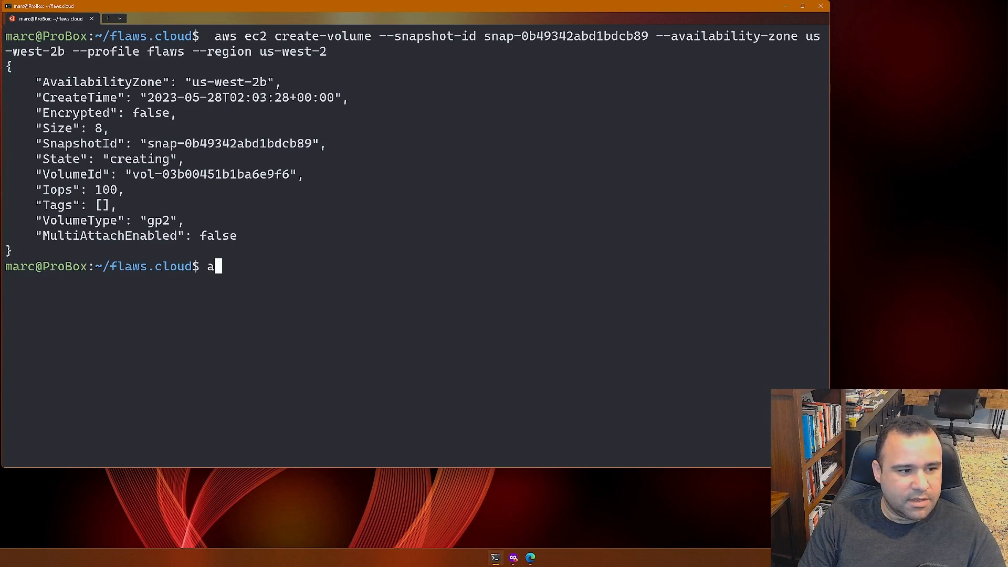
text(ws ec2)
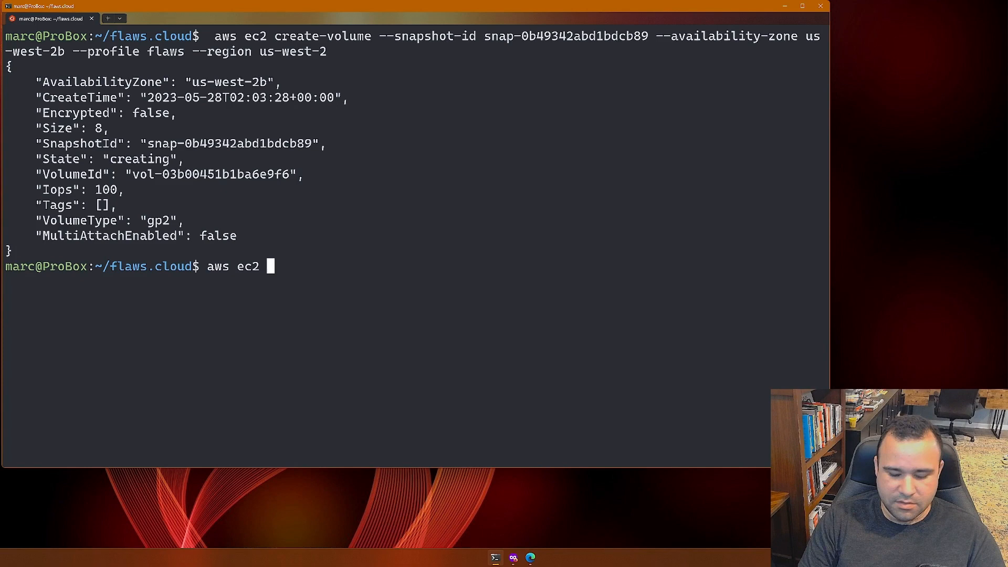
text(describe-)
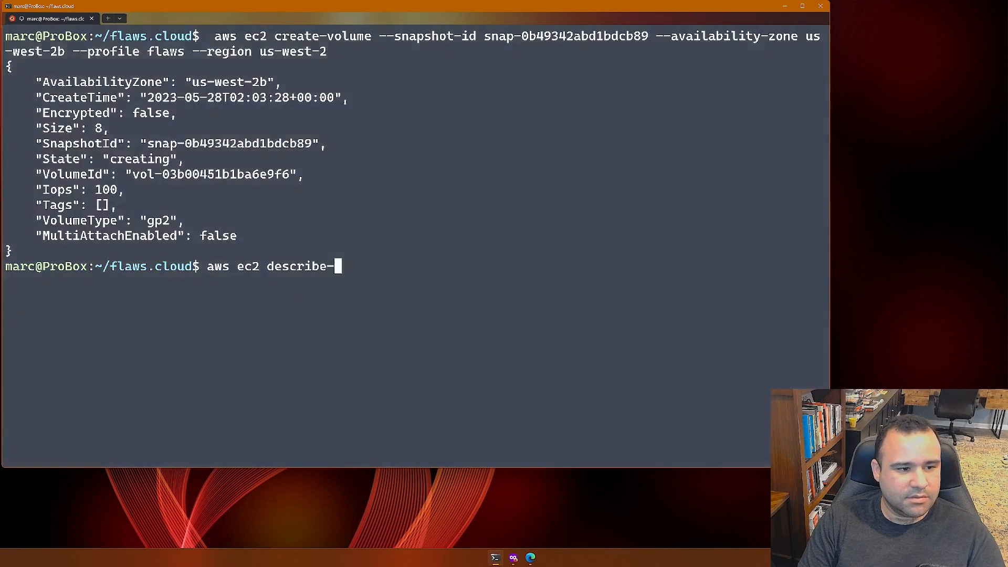
text(inst)
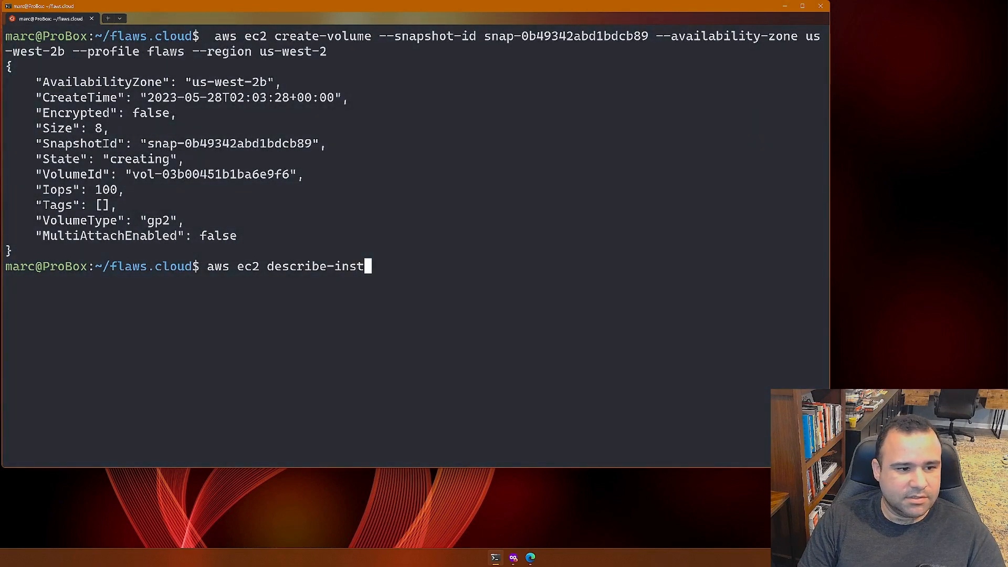
text(ances)
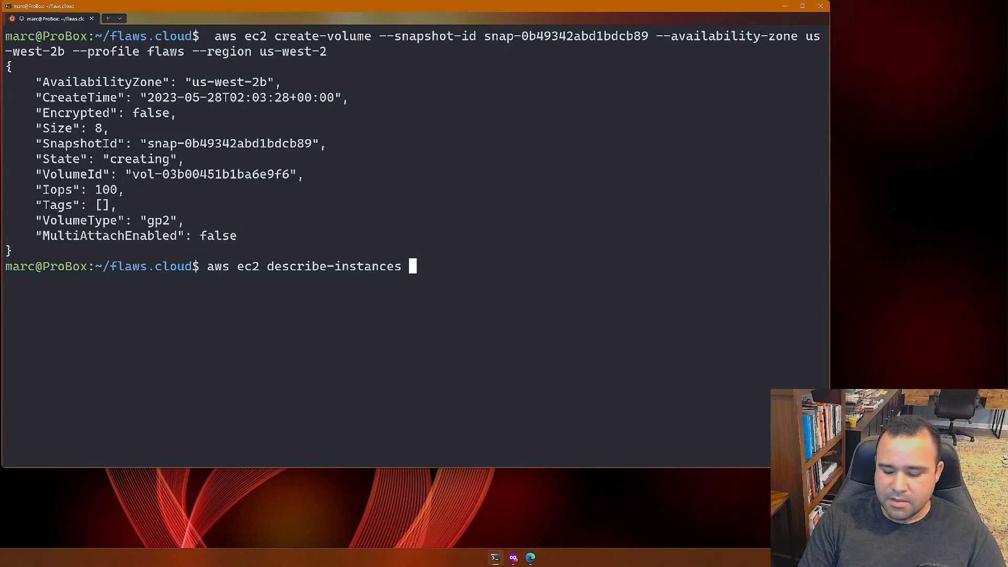
text(--profile)
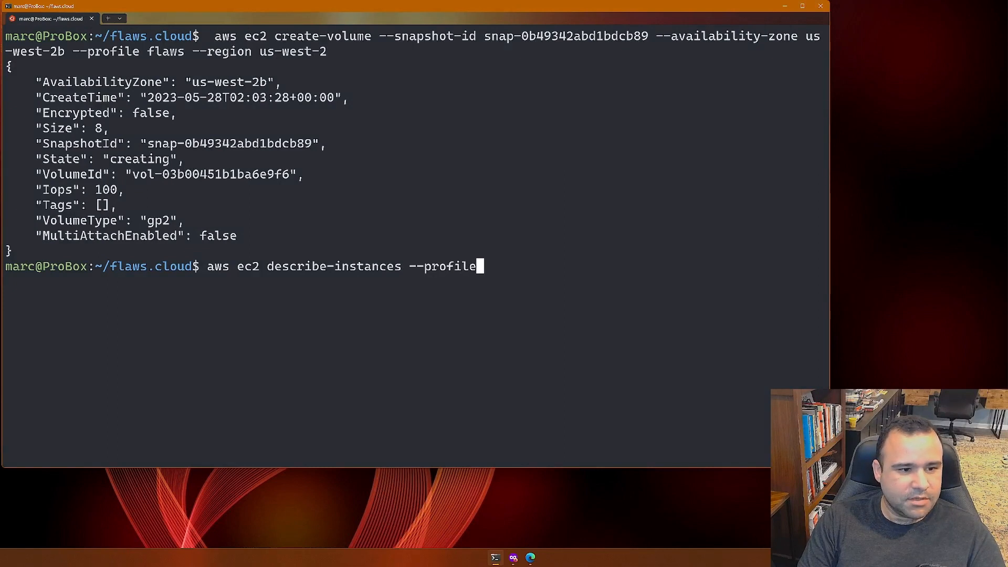
text(flaws)
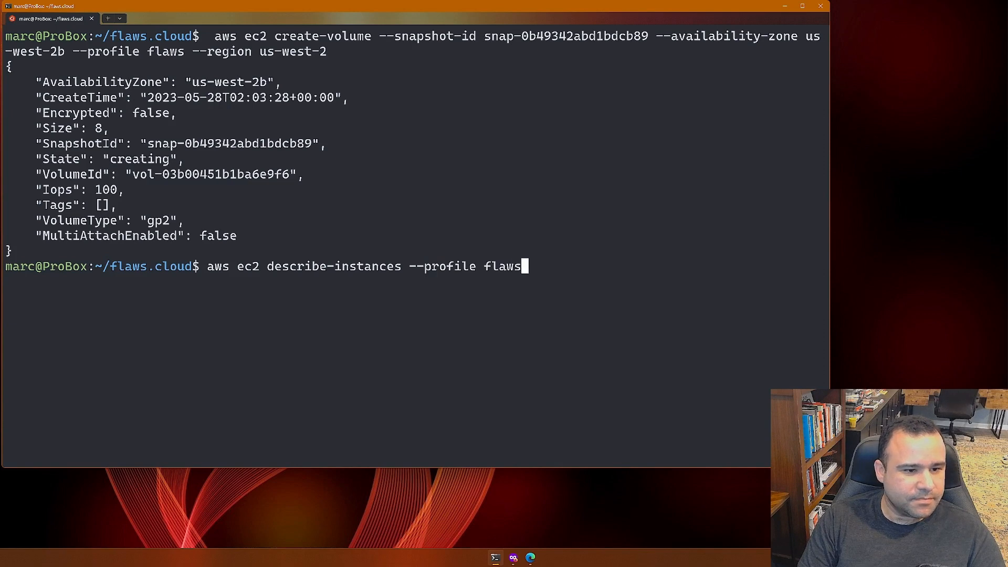
text(|grep)
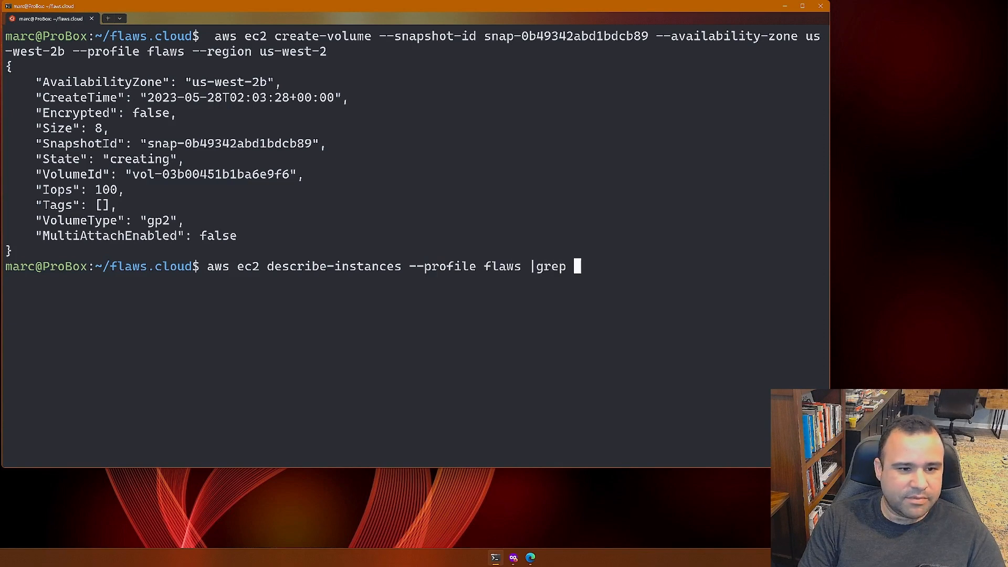
text(-i)
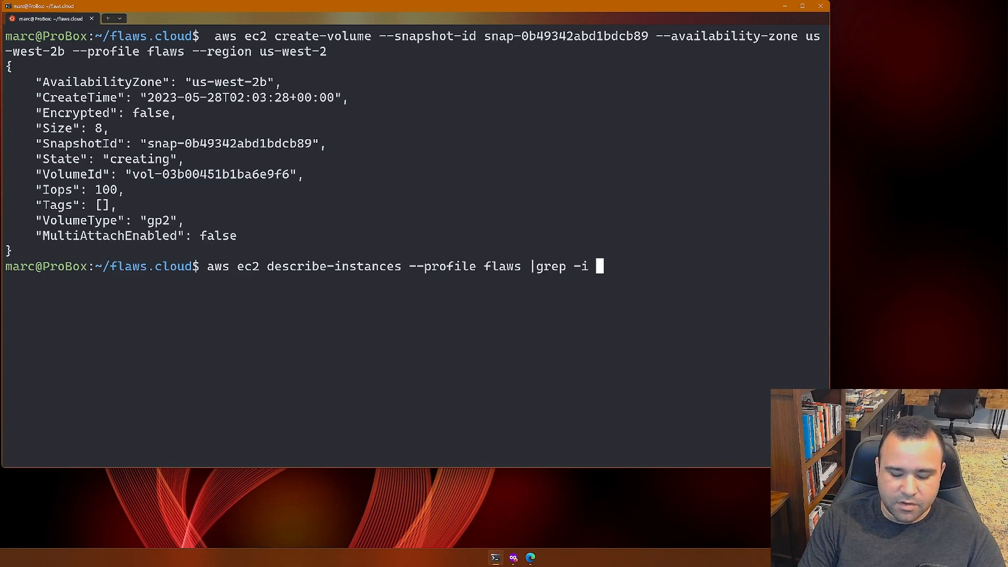
text(public)
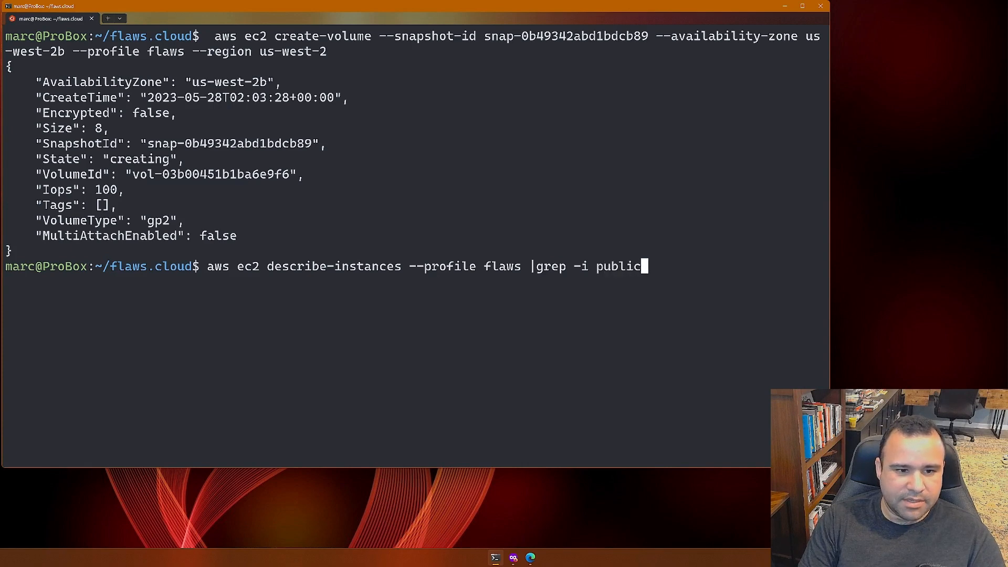
text(ip)
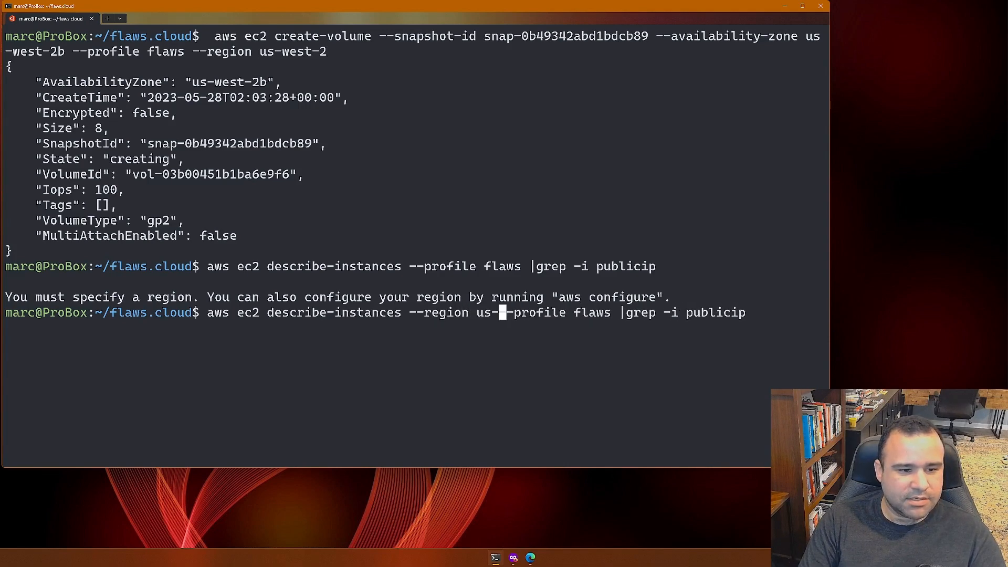
text(west-2)
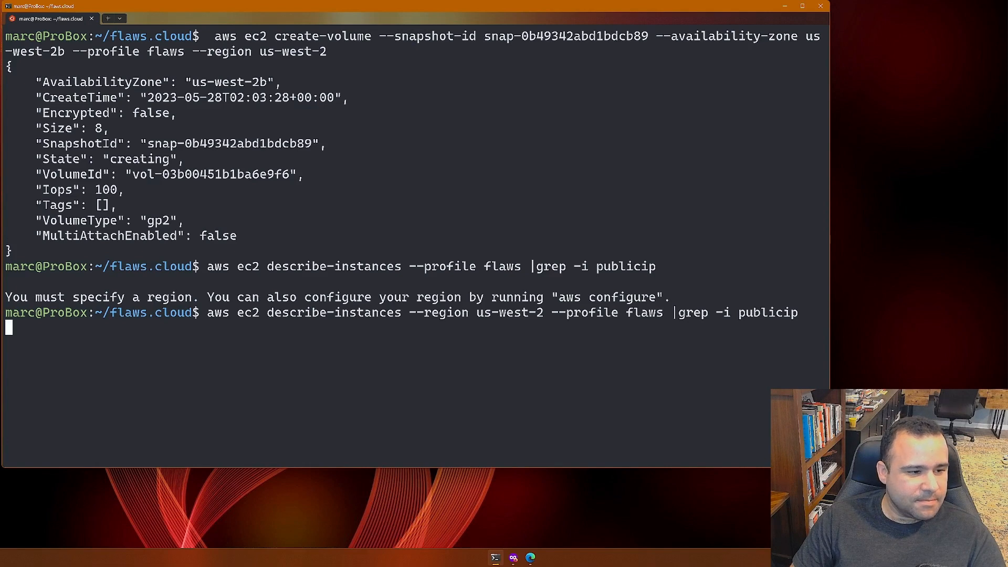
key(Return)
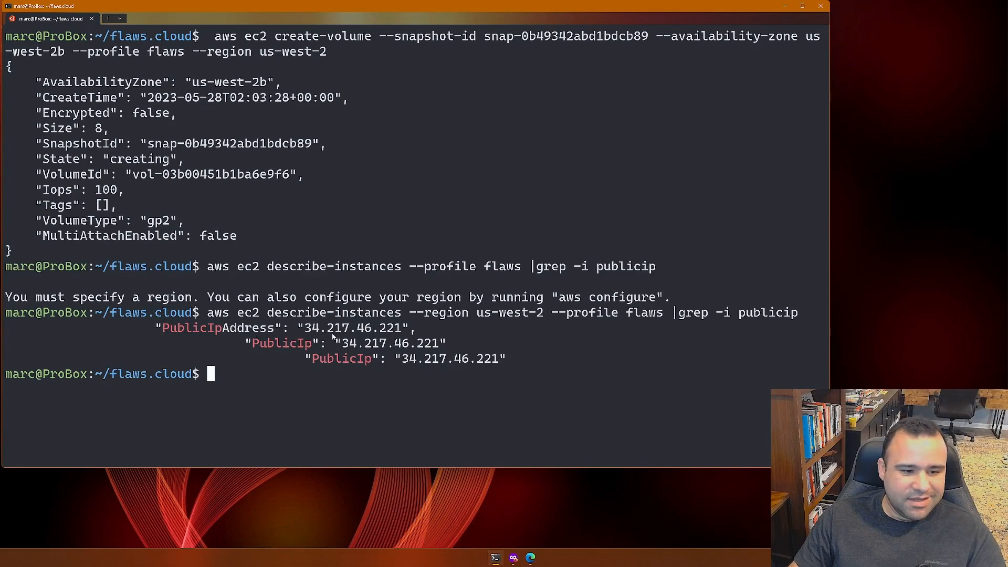
mouse_move(357, 344)
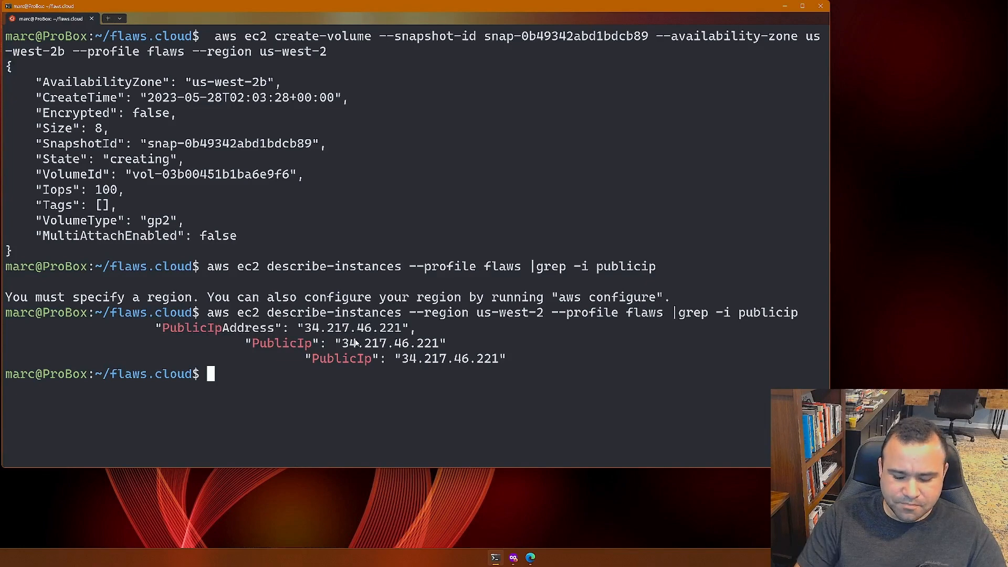
text(l)
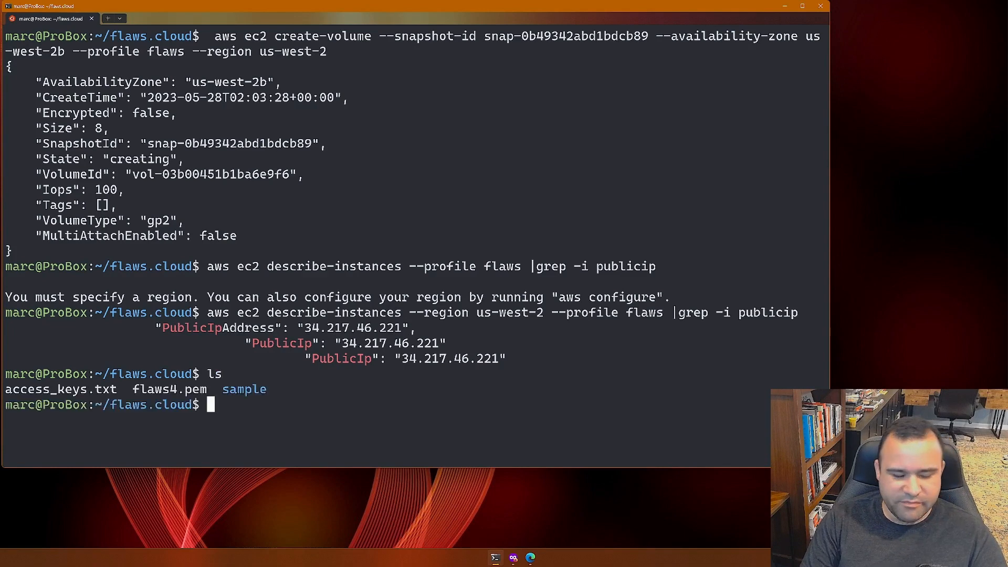
text(s)
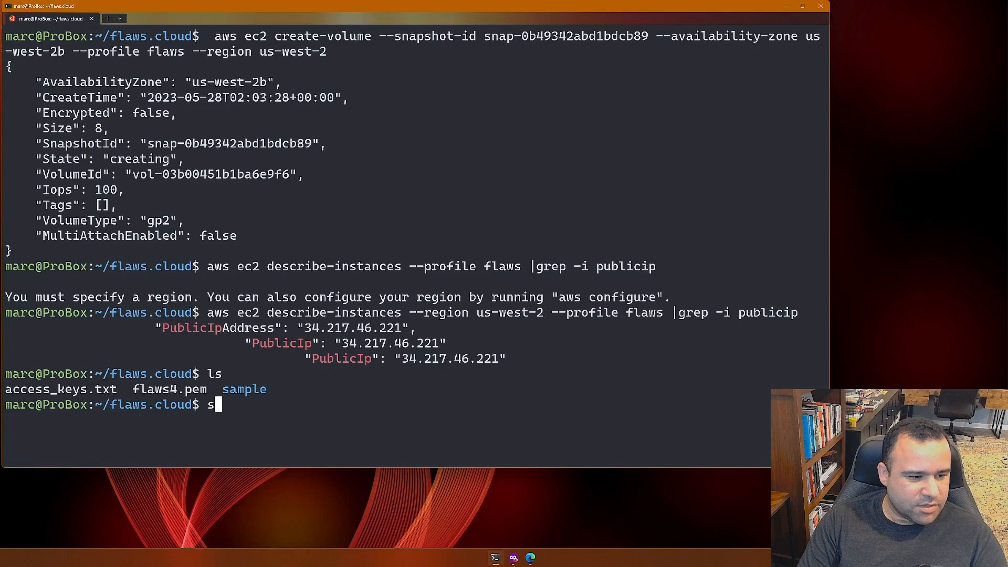
text(sh -i)
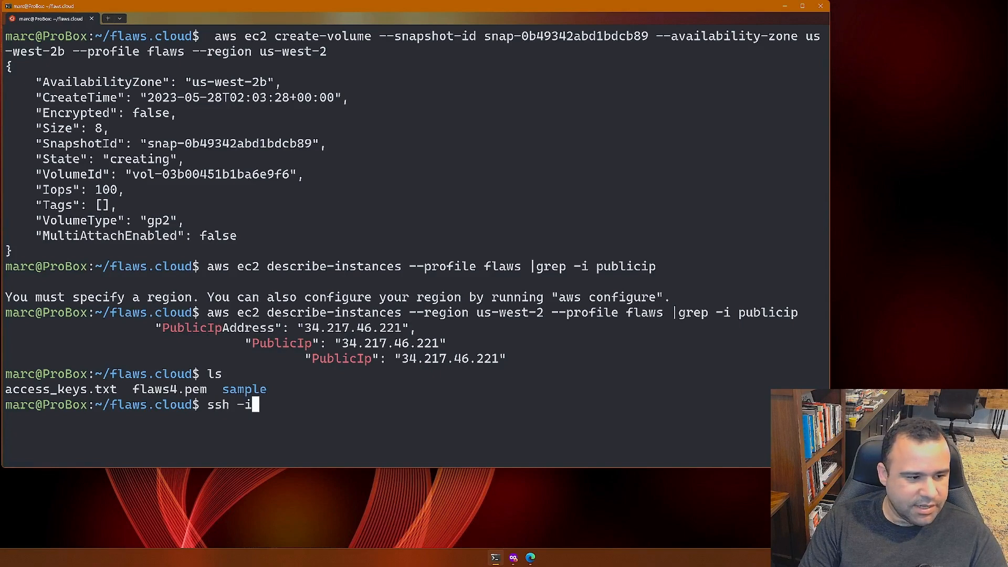
text(flaws4.pem)
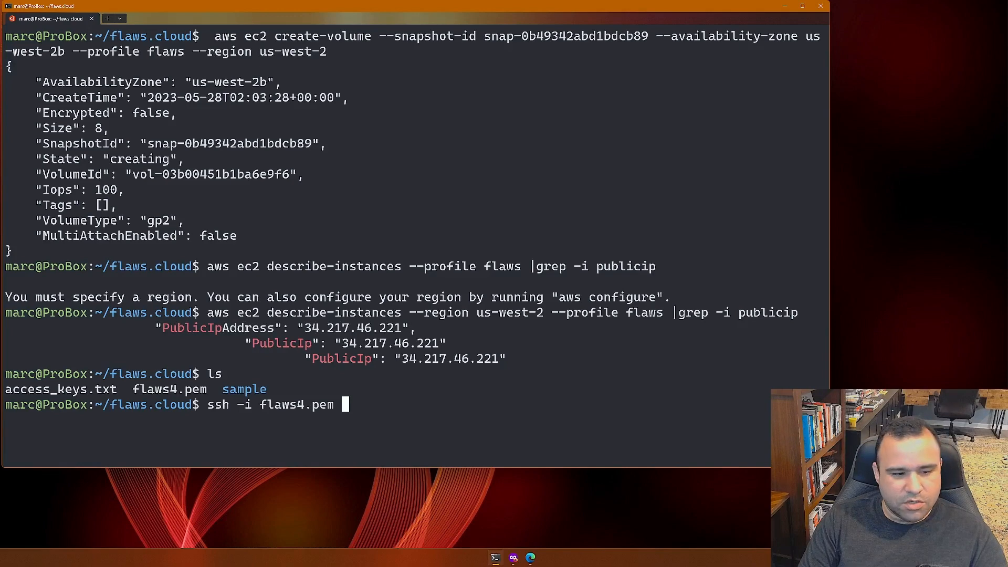
text(ubunt)
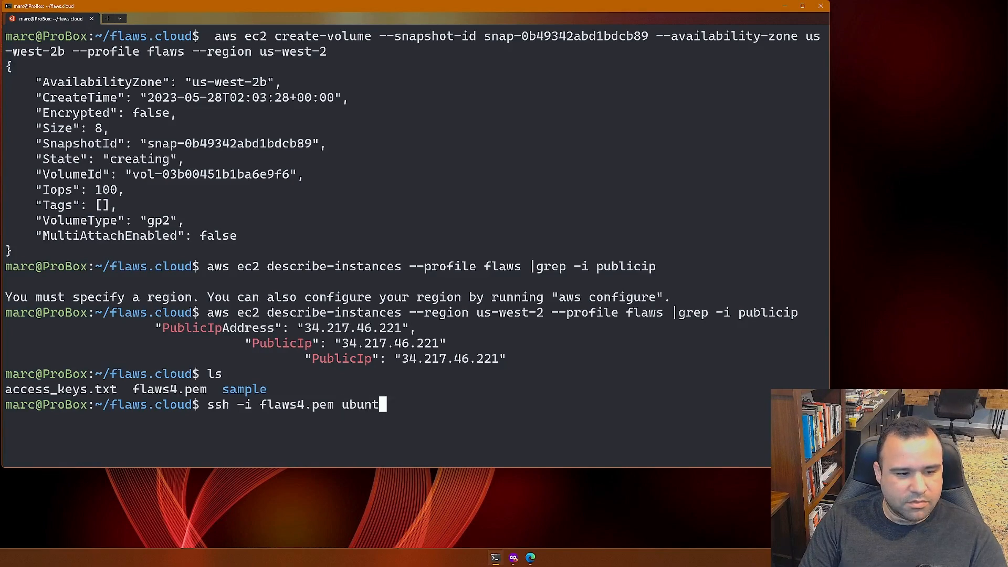
text(u@)
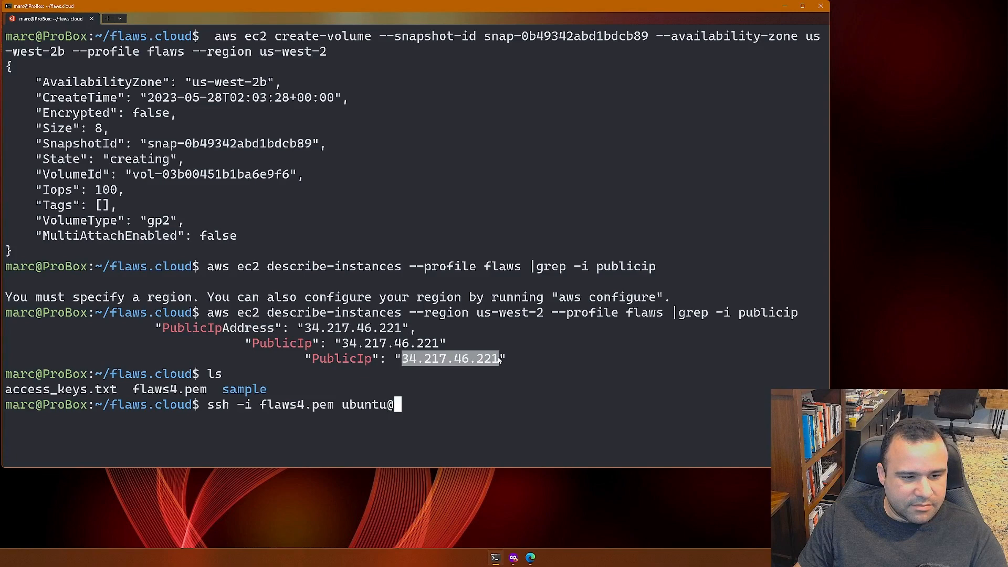
text(34.217.46.221)
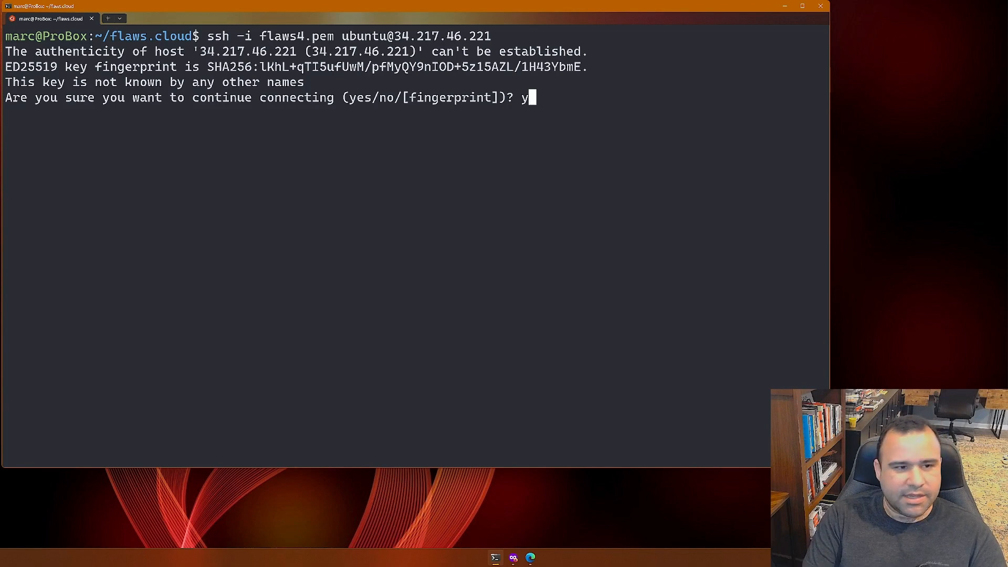
text(es)
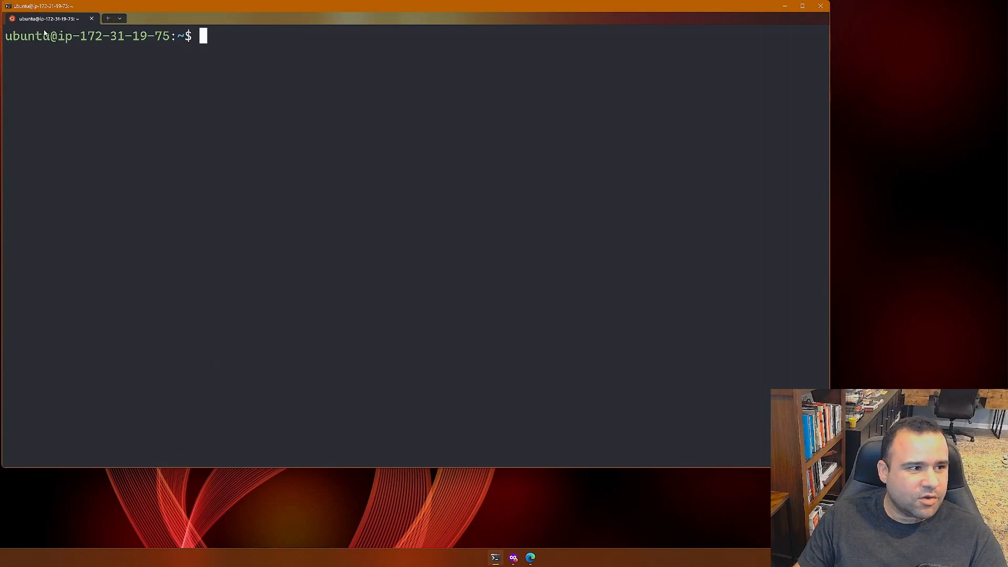
mouse_move(40, 48)
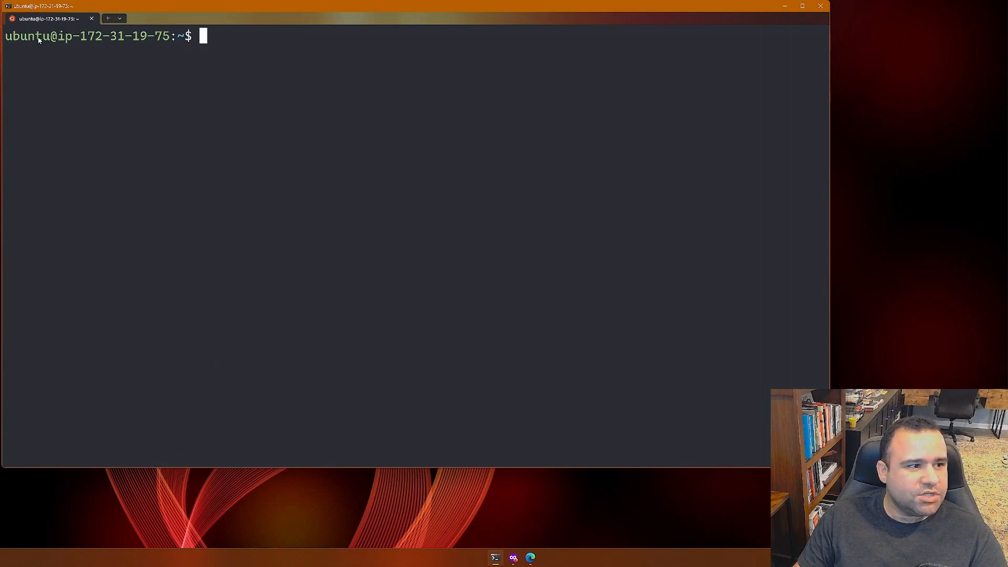
mouse_move(213, 49)
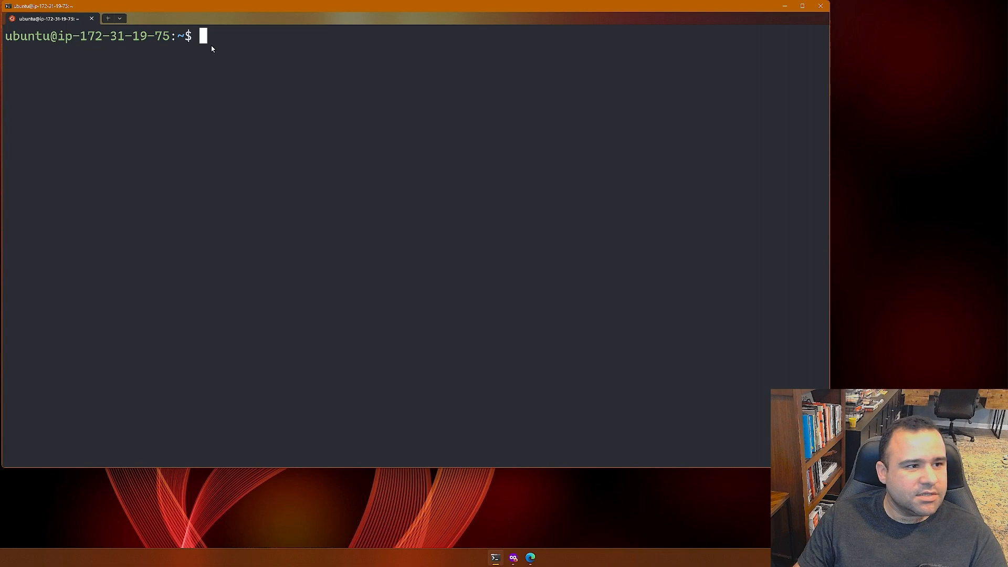
mouse_move(265, 47)
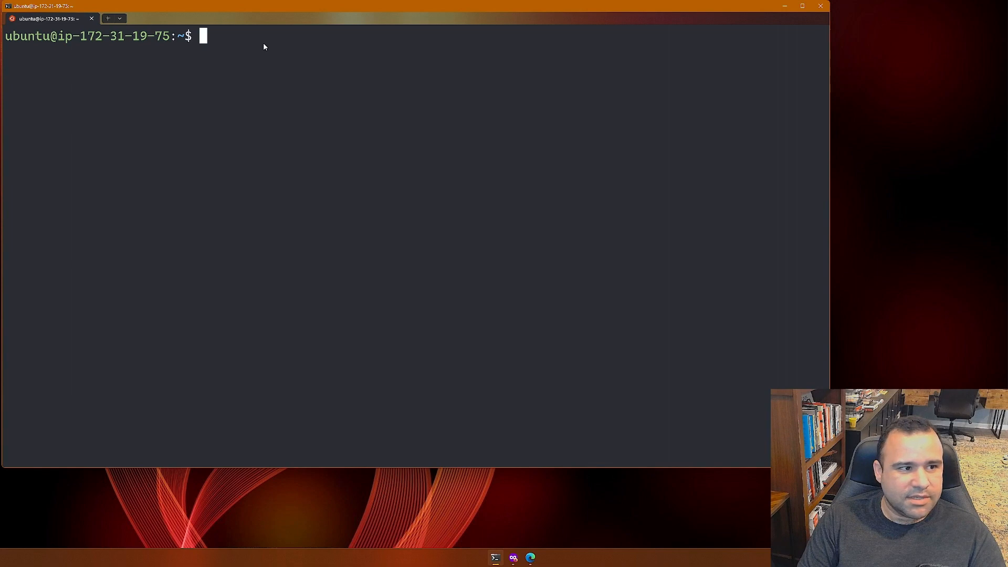
List /dev to locate the xvdf1 partition and start an mkdir explore attempt.
text(ls /dev)
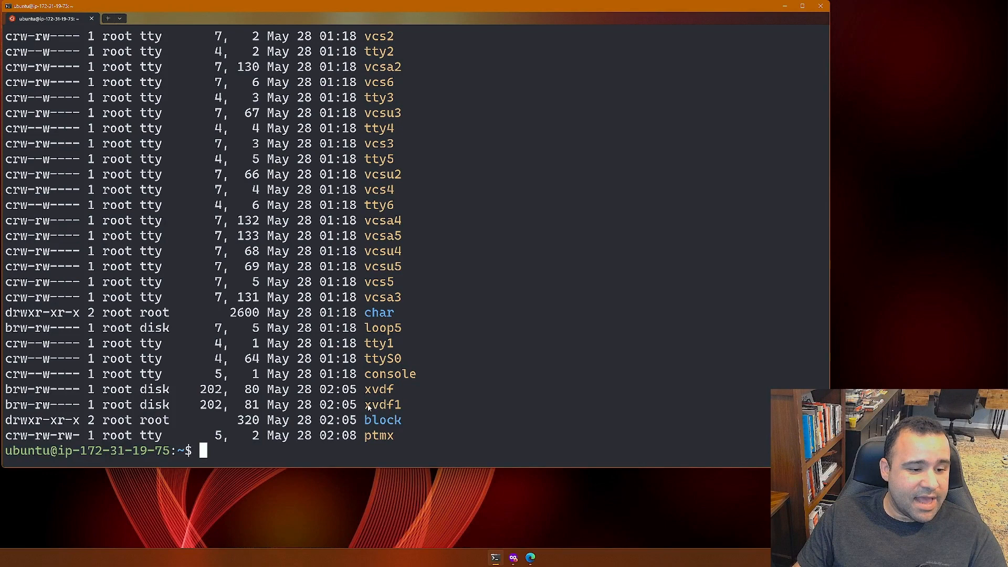
double_click(382, 404)
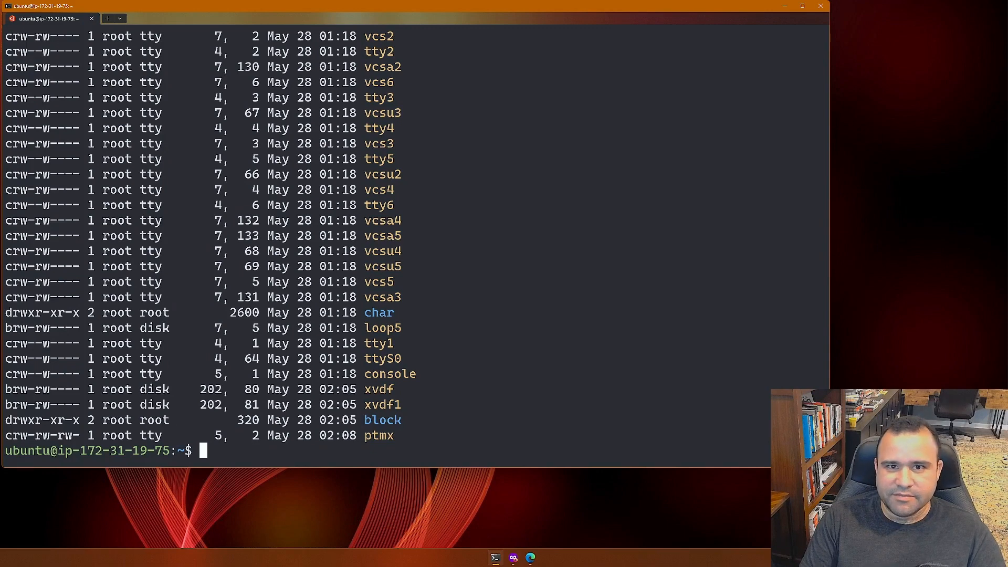
text(mk)
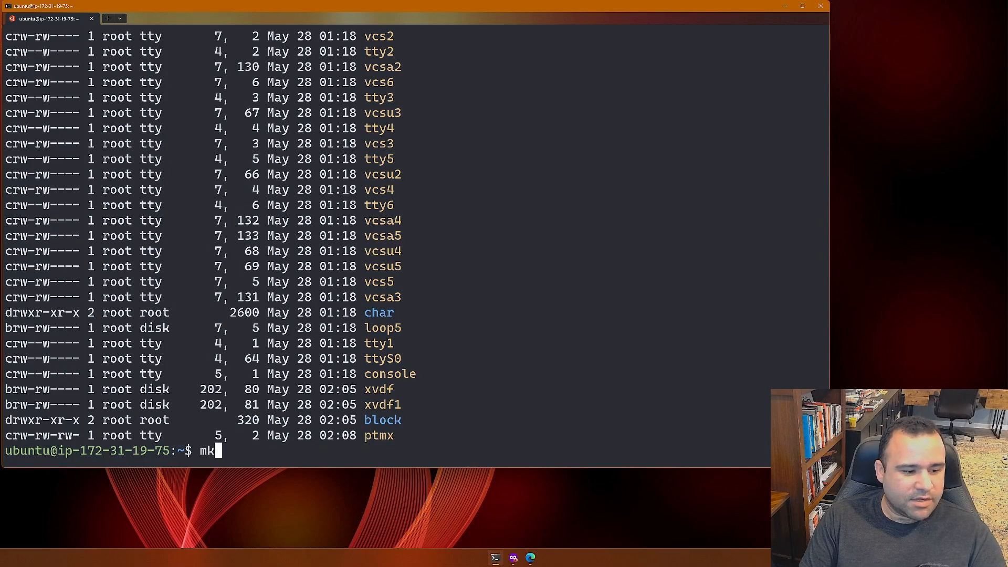
text(dir exp)
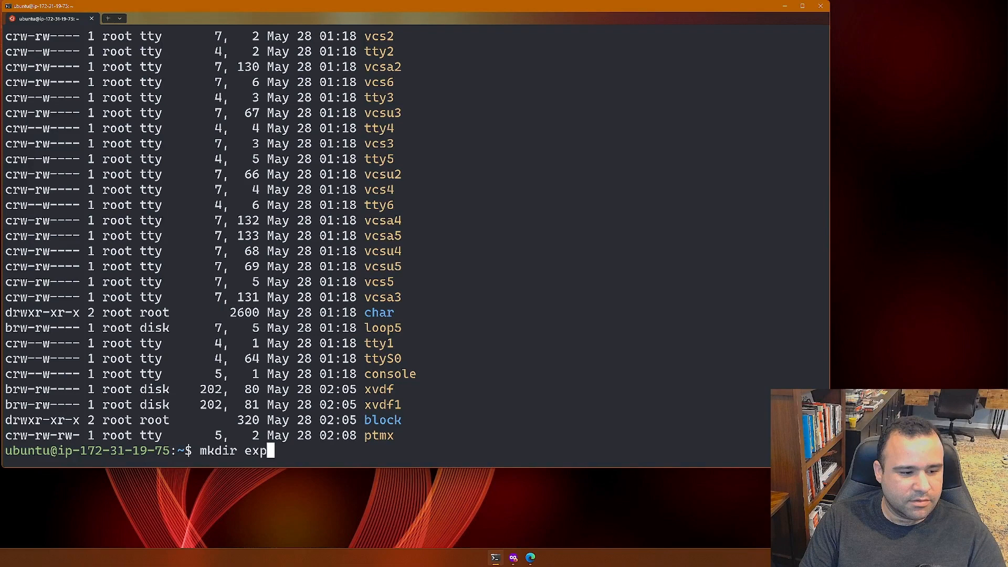
text(lore)
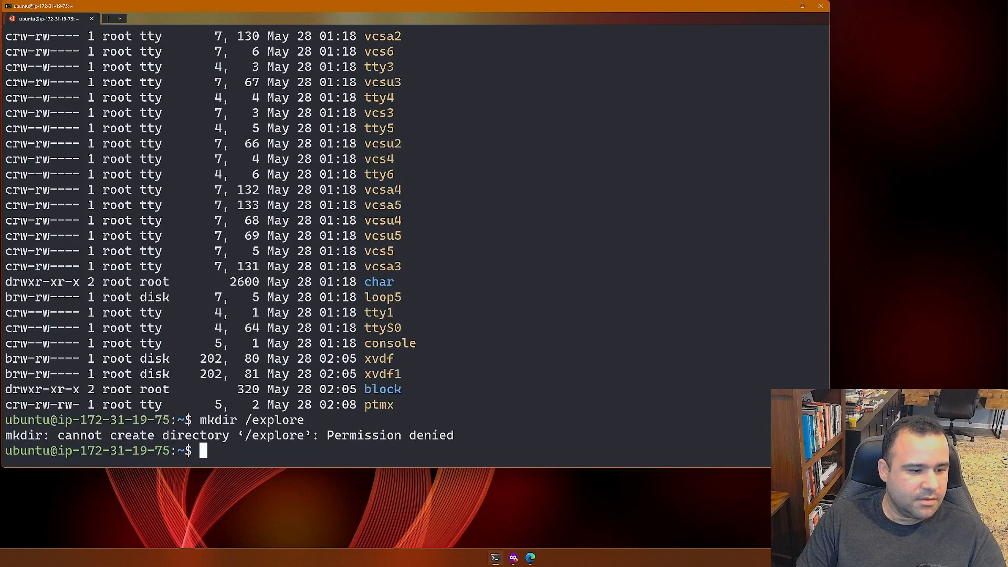
Create /explore with sudo mkdir and sudo mount /dev/xvdf1 onto it.
text(mkdir /explore)
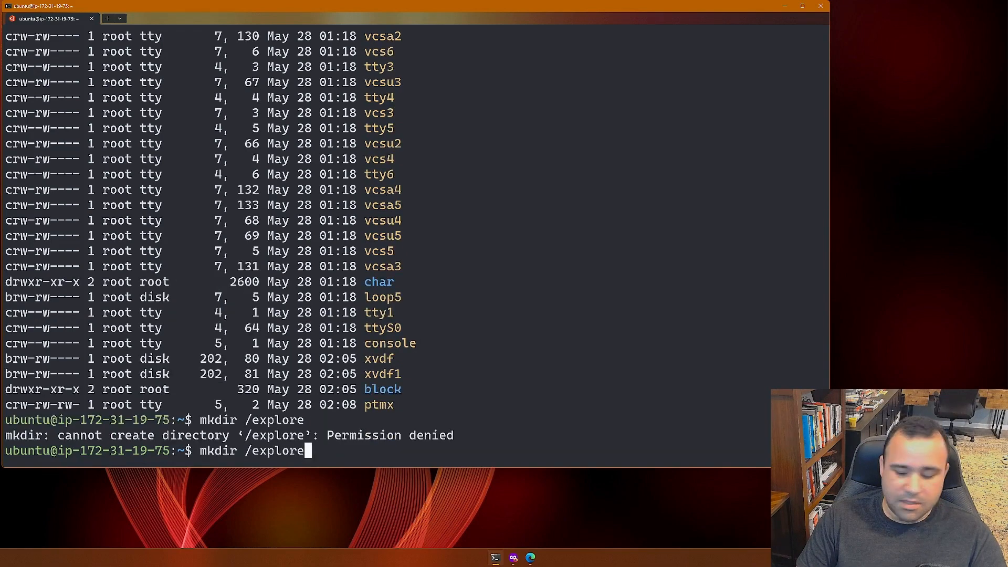
key(ctrl+c)
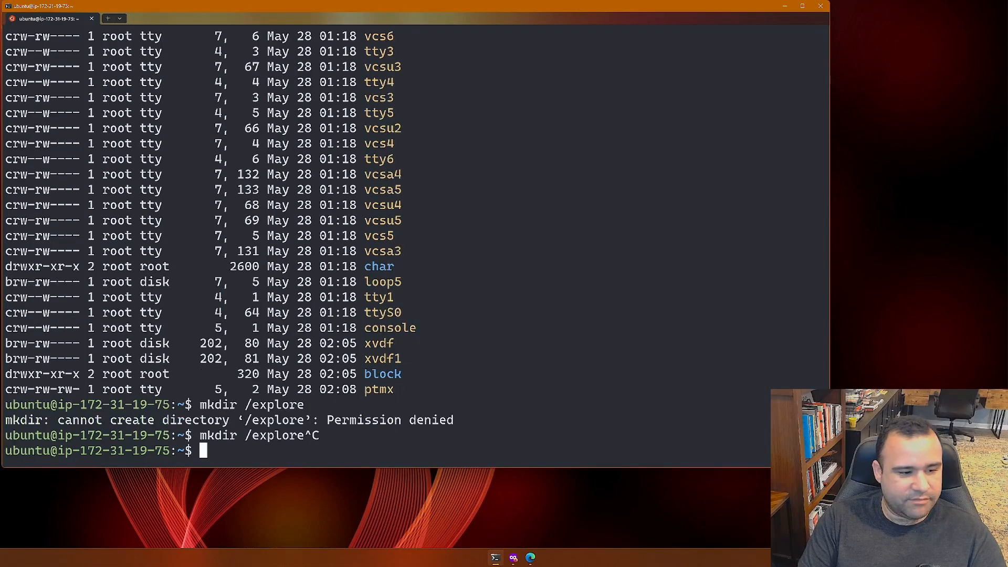
text(sudo !!)
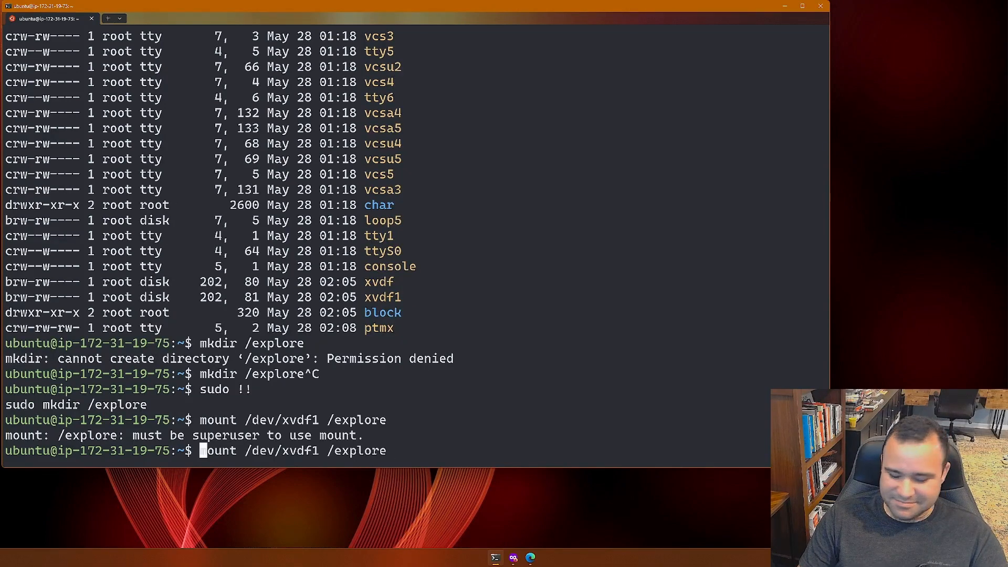
text(sudo)
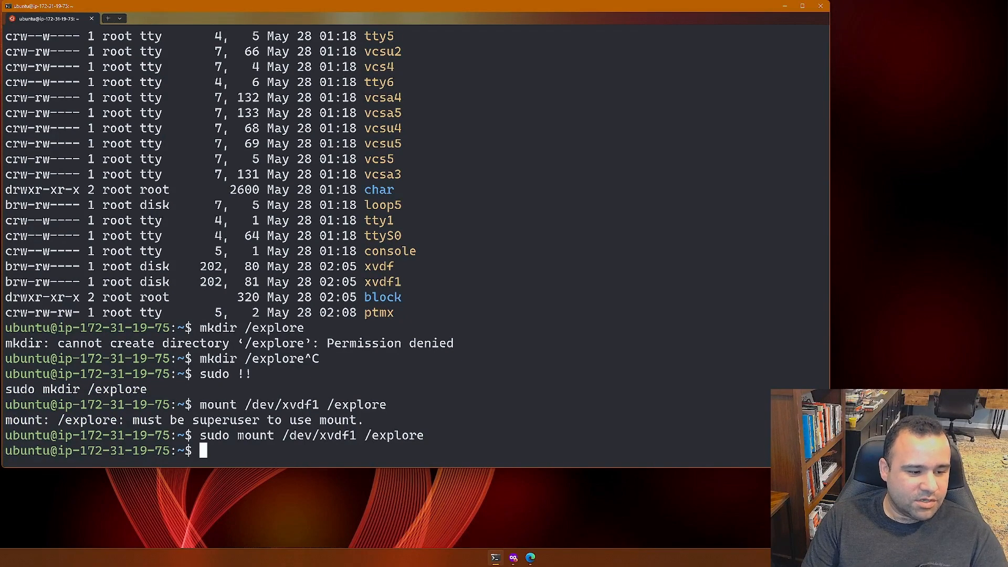
Enter /explore and list its contents down to home/ubuntu.
text(cd)
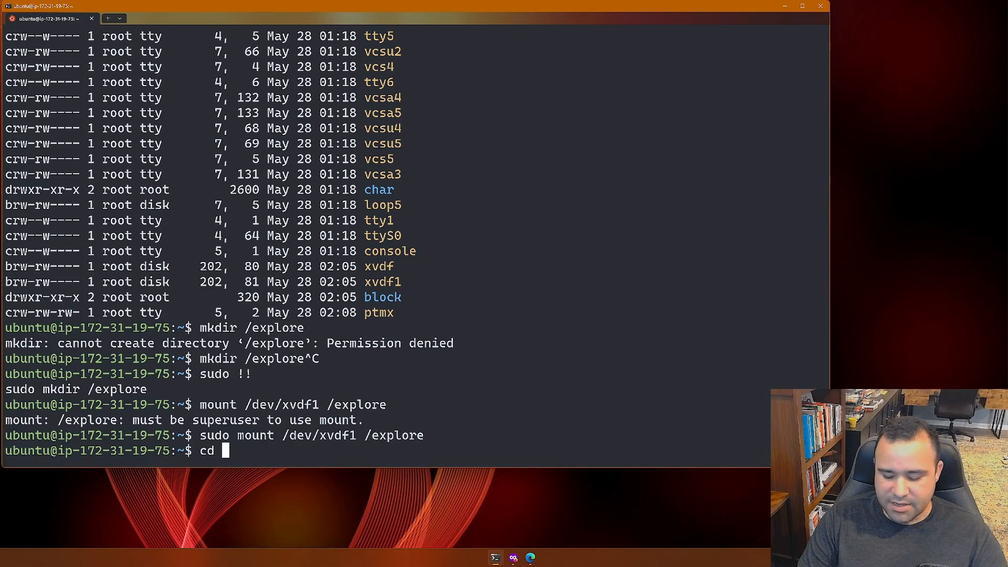
text(/explore)
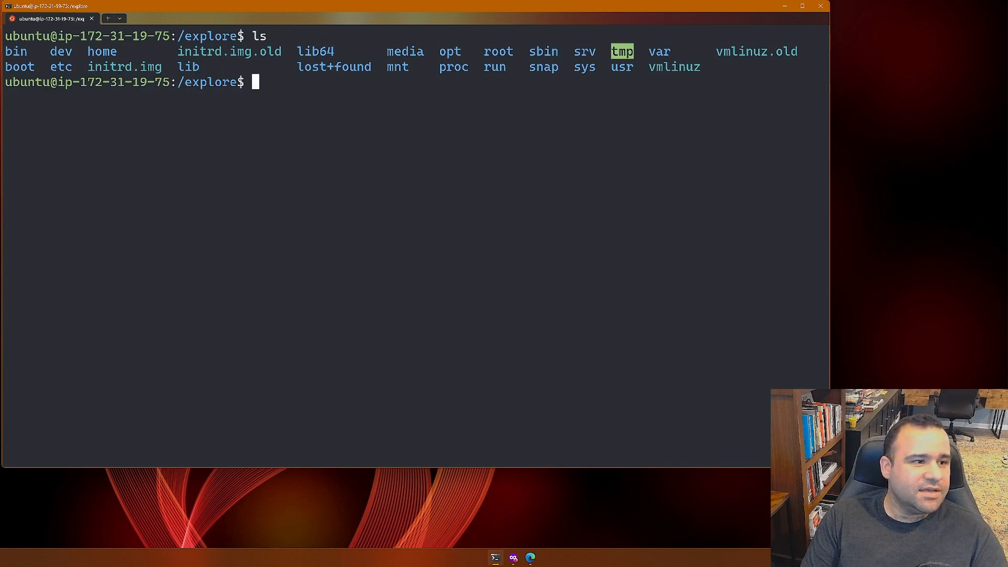
text(ls)
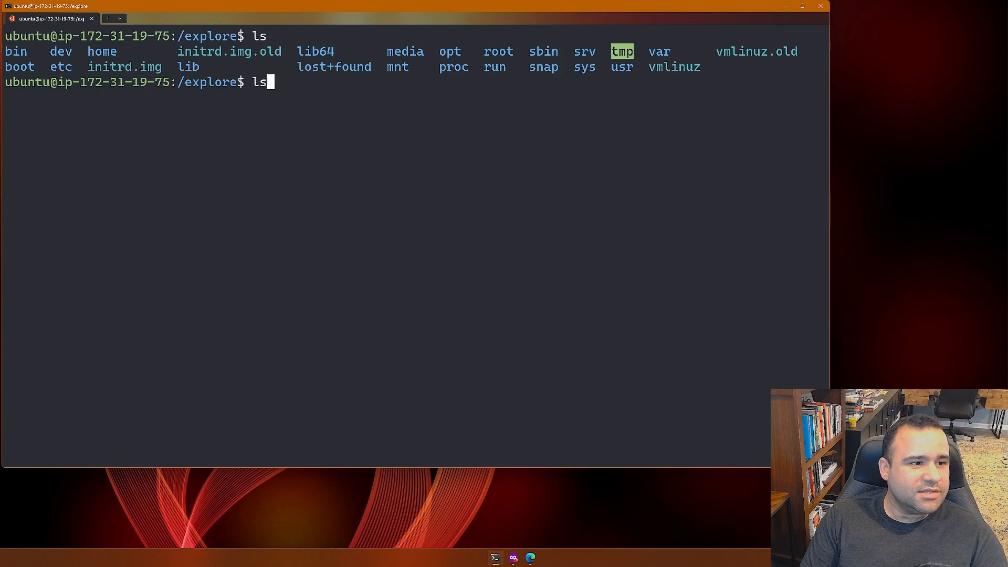
text(h)
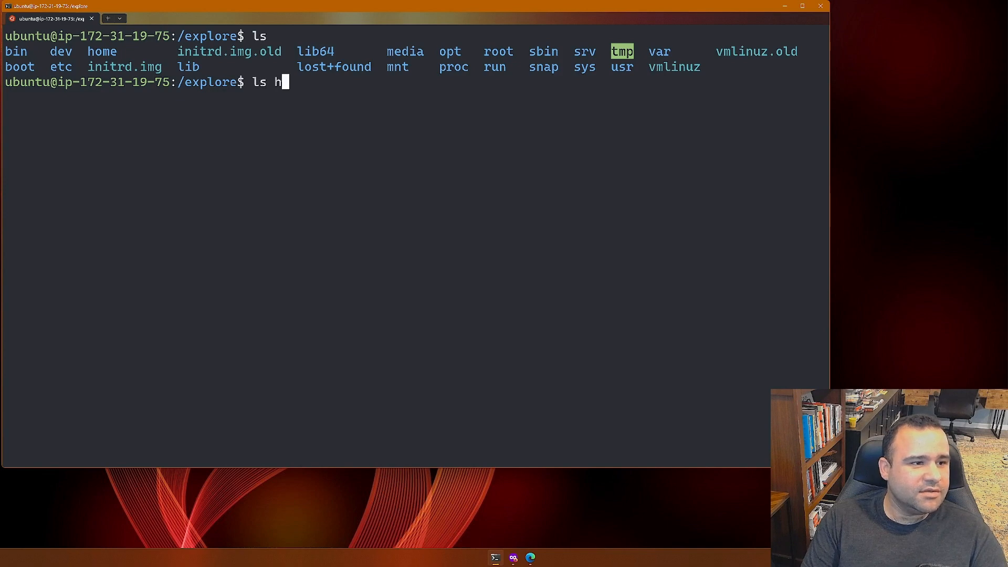
key(Return)
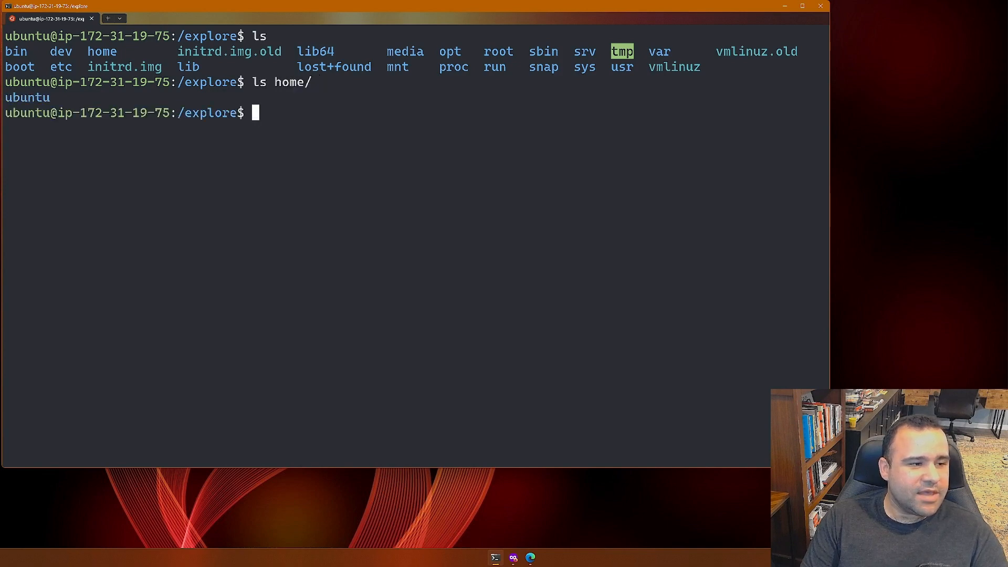
text(ls home/ubuntu/)
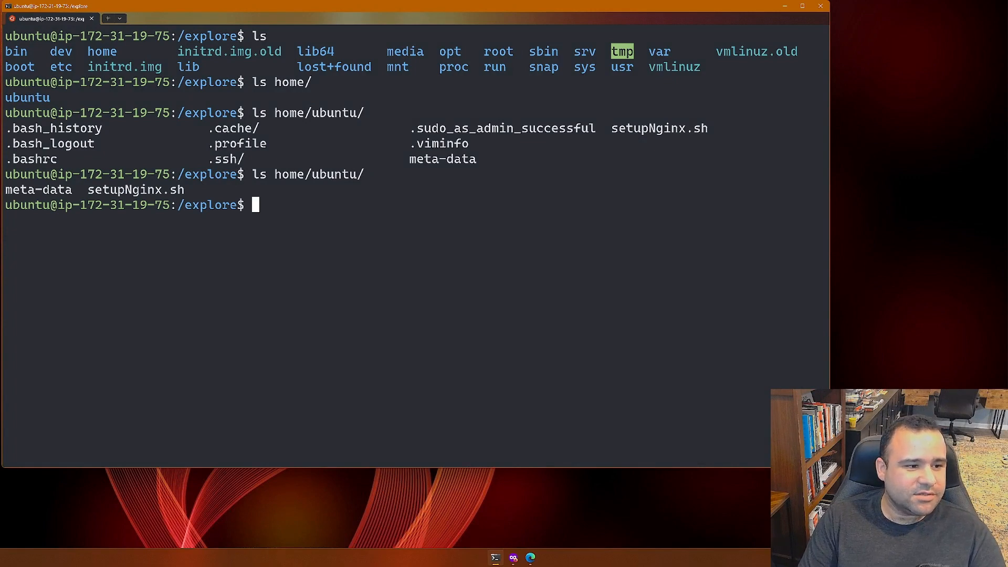
Move into home/ubuntu and cat setupNginx.sh, revealing the htpasswd flaws credentials.
text(cd home/ubuntu/)
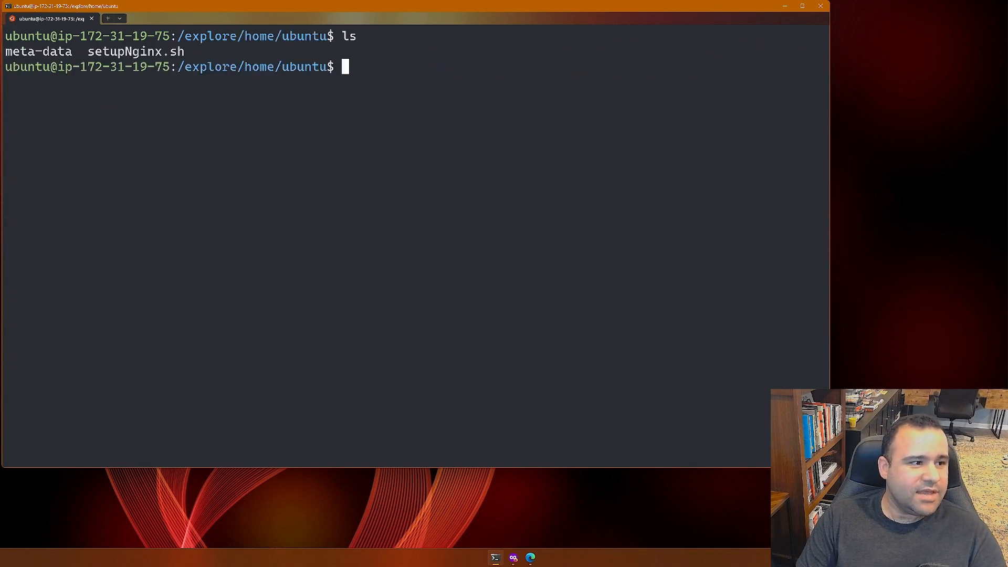
text(cat)
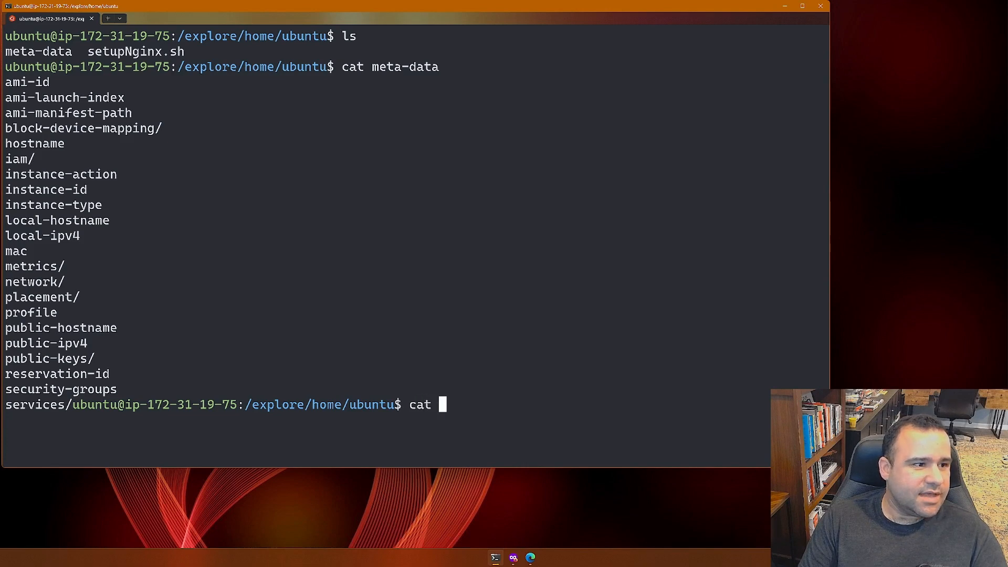
text(setupNginx.sh)
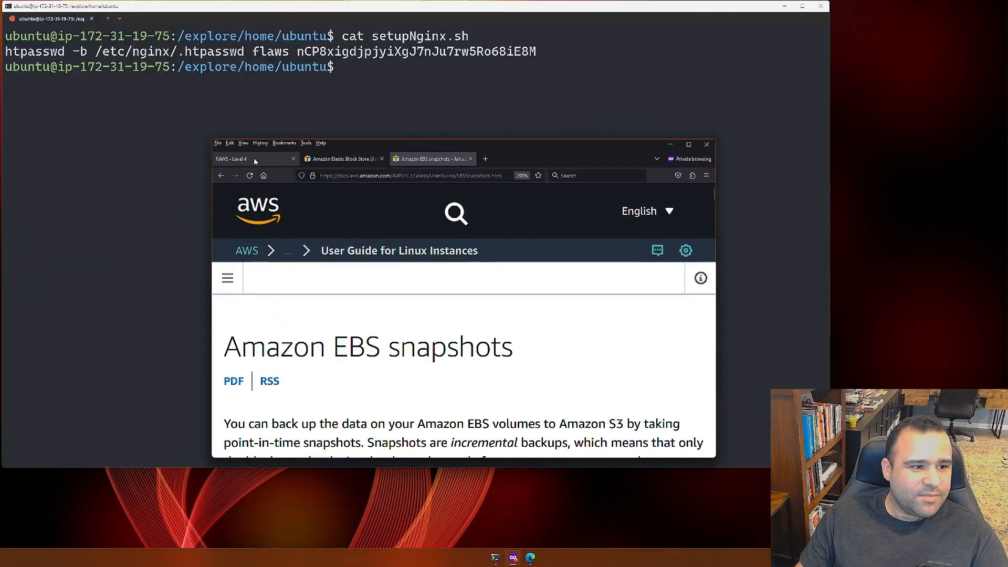
Copy the level 4 EC2 hostname from the flAWS page into a fresh private tab.
click(247, 159)
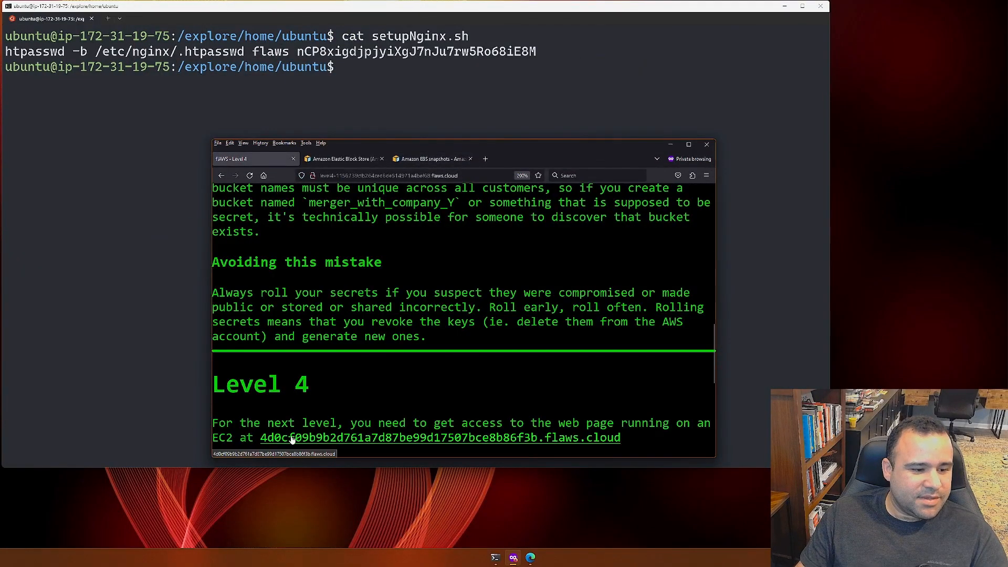
drag(260, 438, 360, 438)
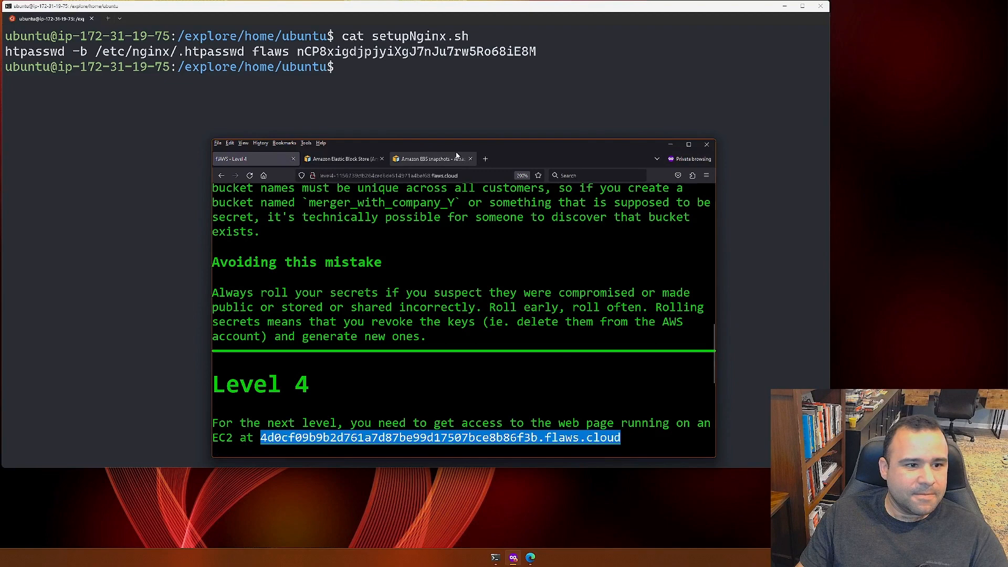
click(574, 158)
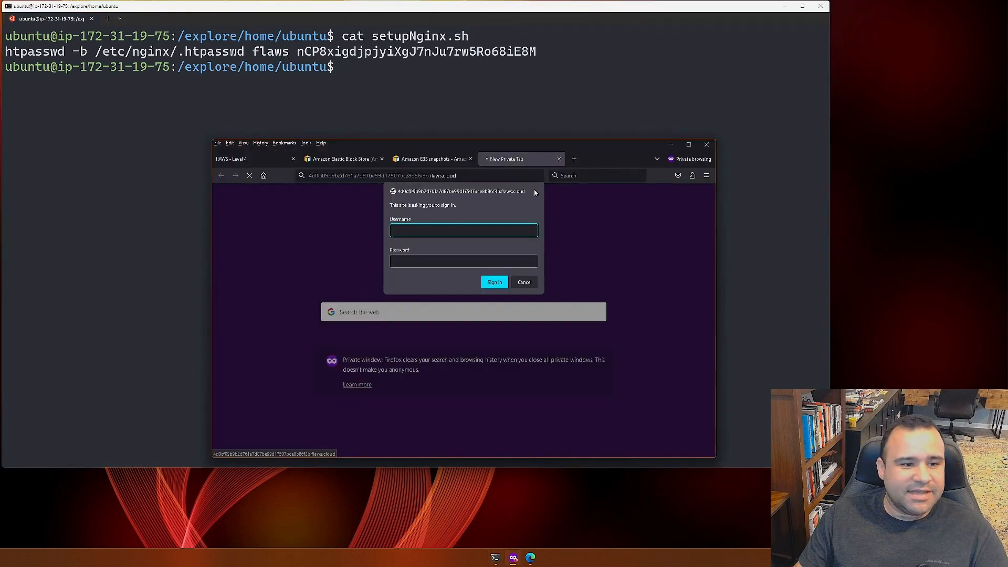
text(flaws)
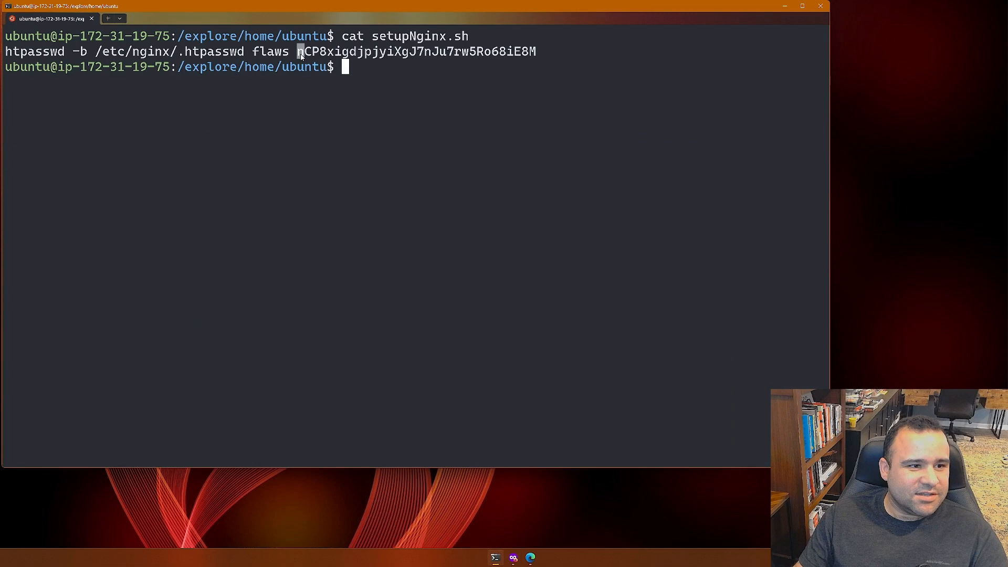
drag(298, 52, 502, 51)
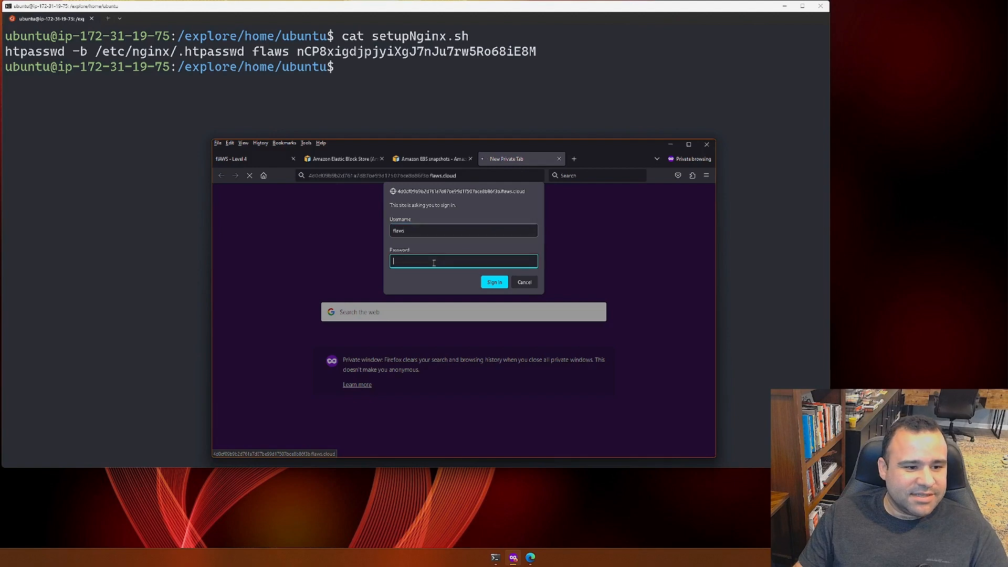
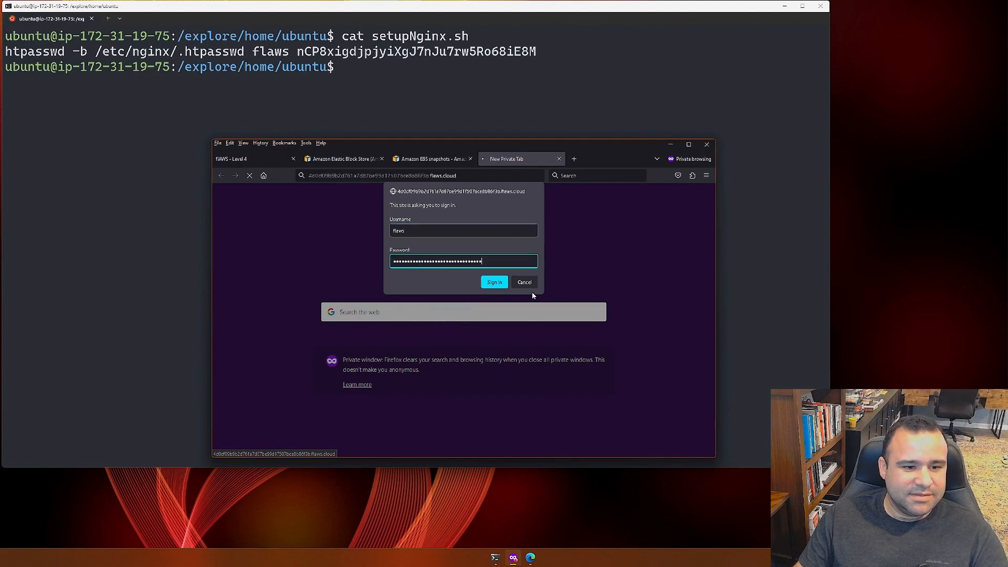
click(494, 282)
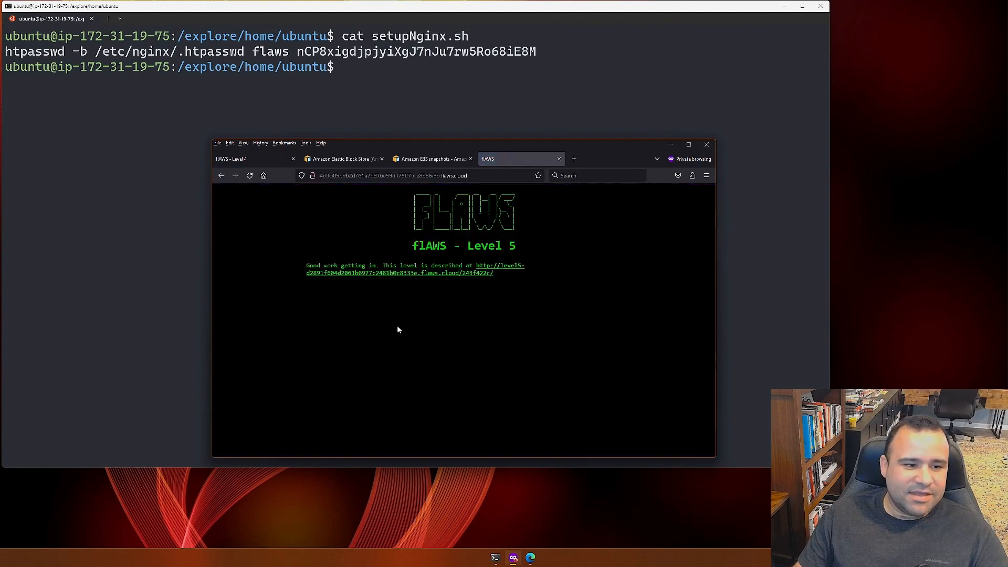
key(ctrl+plus)
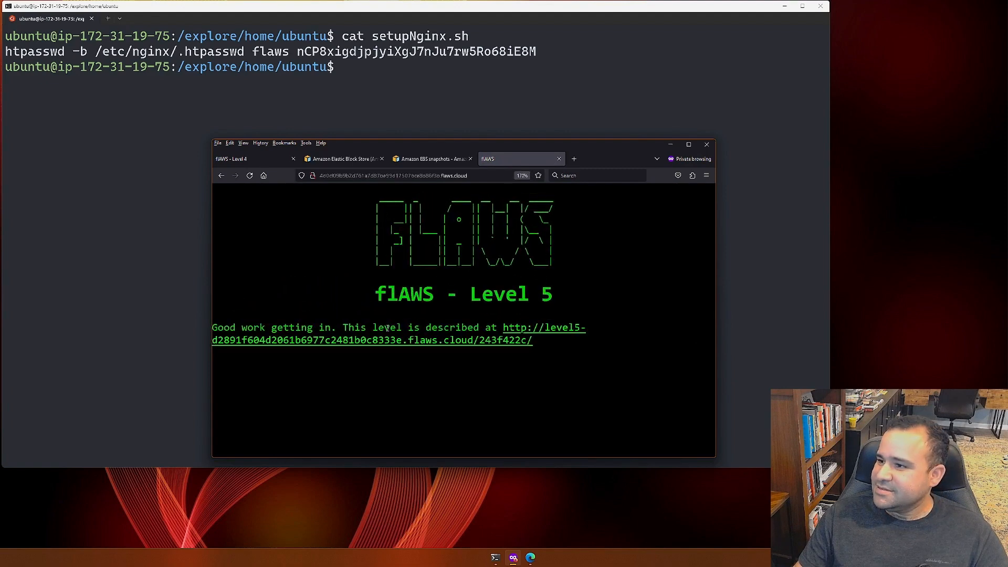